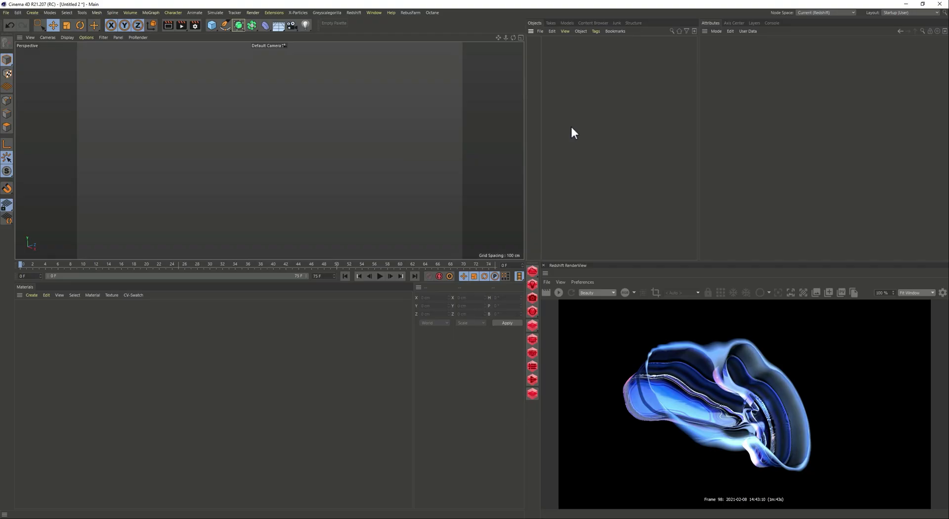
- Add a sphere primitive and set its radius to 19 cm
left_click(212, 25)
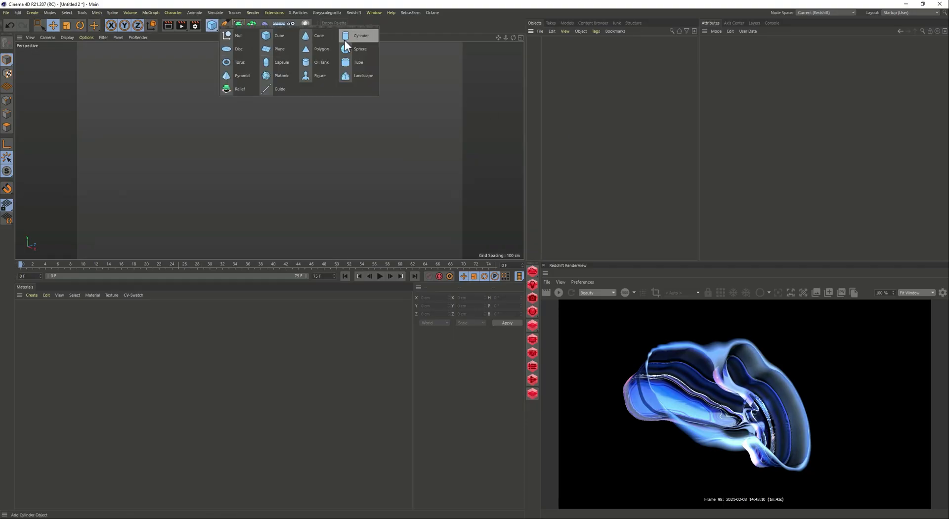
left_click(359, 49)
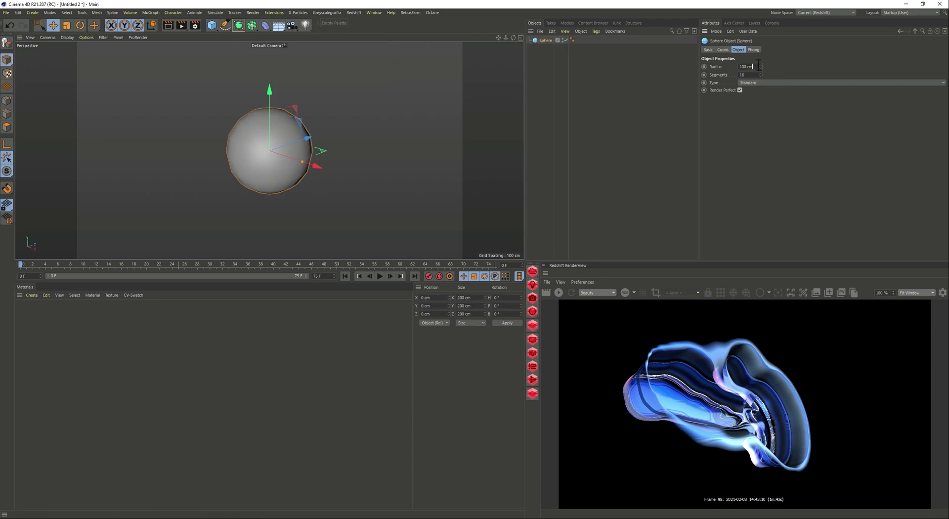
key("Tab")
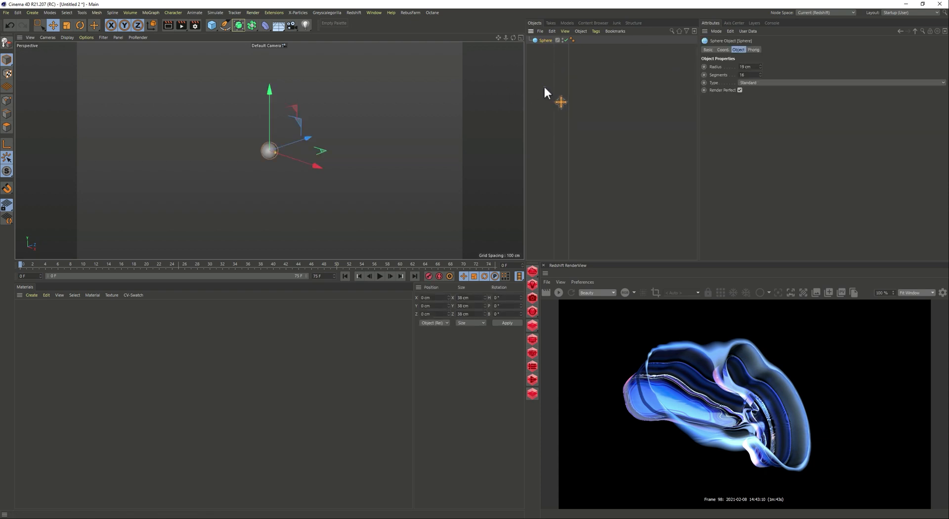
- Give the sphere a Vibrate tag with position enabled, 100 cm amplitude, frequency 2
right_click(542, 40)
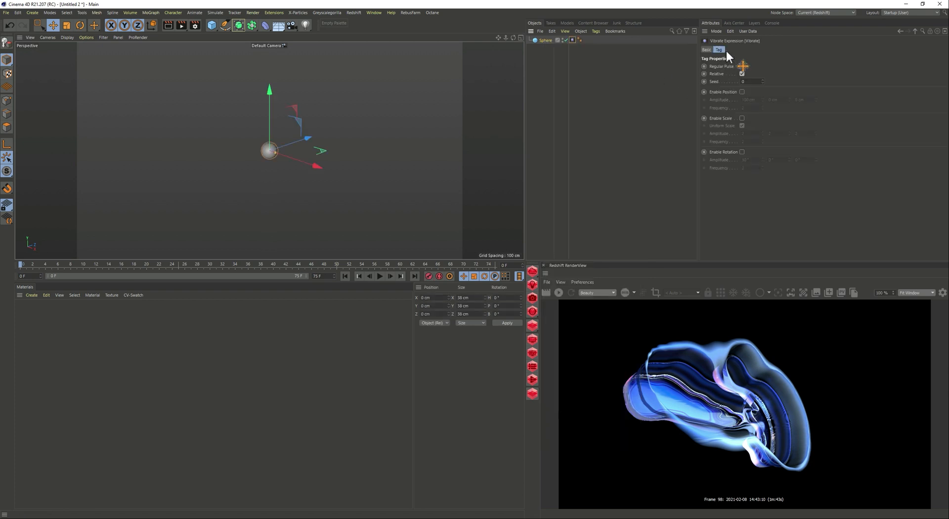
left_click(742, 92)
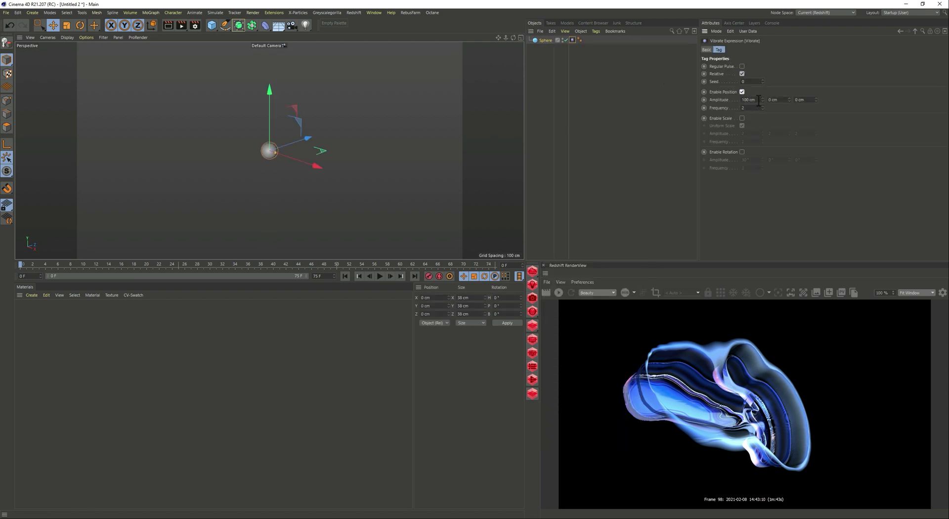
key("Tab")
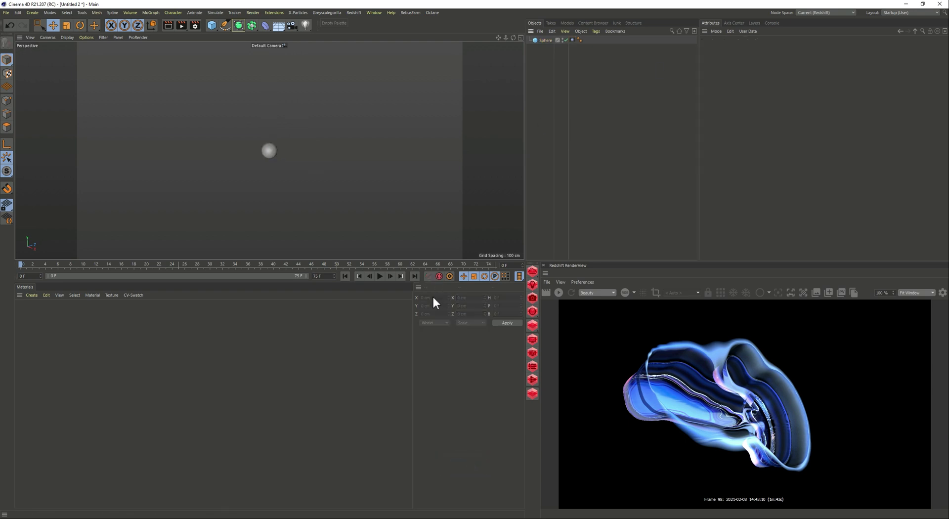
- Extend the scene to 150 frames and return to the first frame
left_click(379, 275)
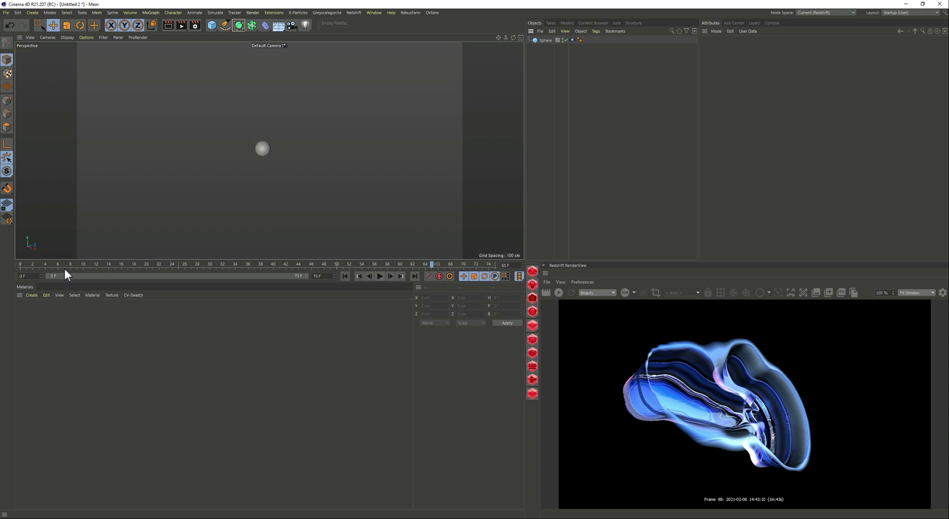
left_click(320, 276)
type("150")
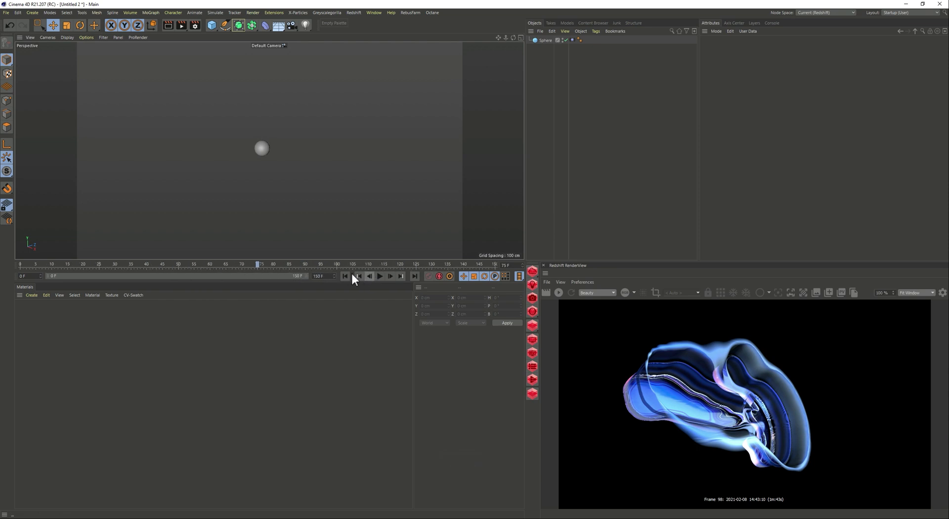
left_click(379, 276)
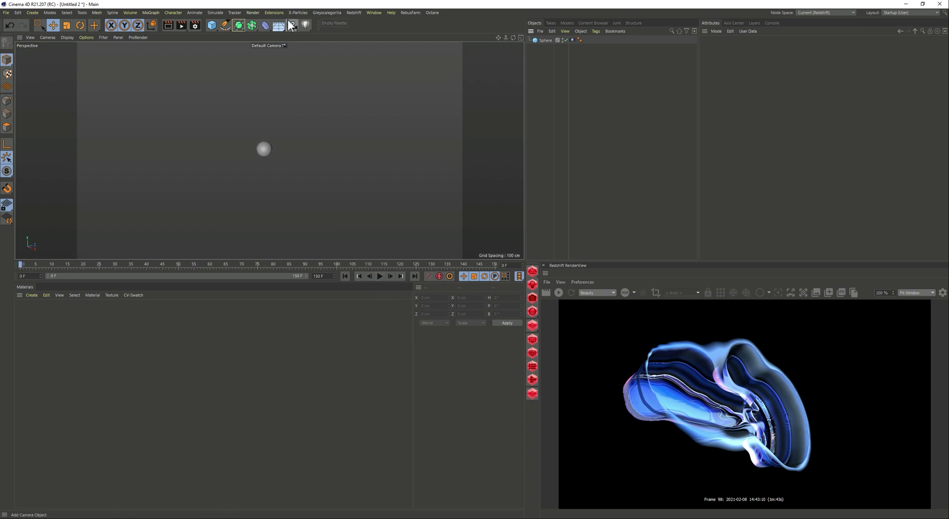
- Add an xpExplosiaFX domain with raised smoke buoyancy and vorticity 21.6
left_click(302, 12)
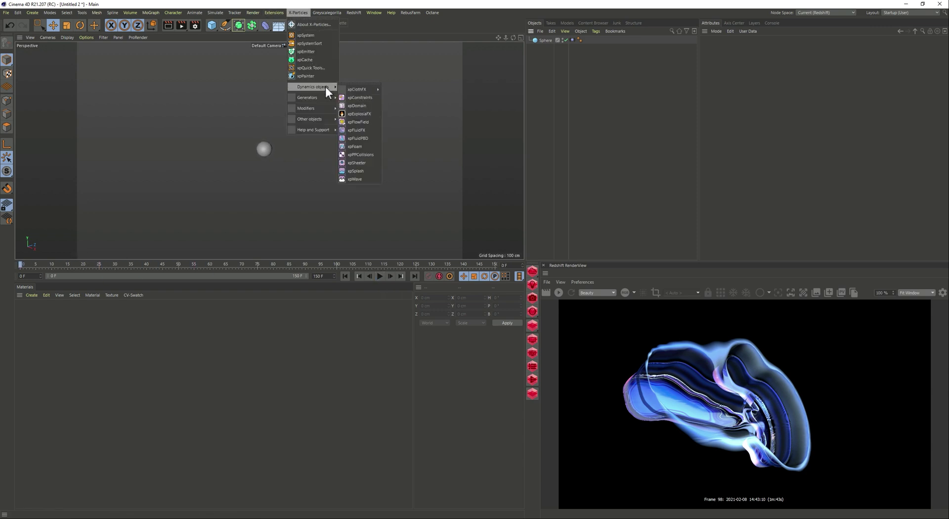
left_click(357, 114)
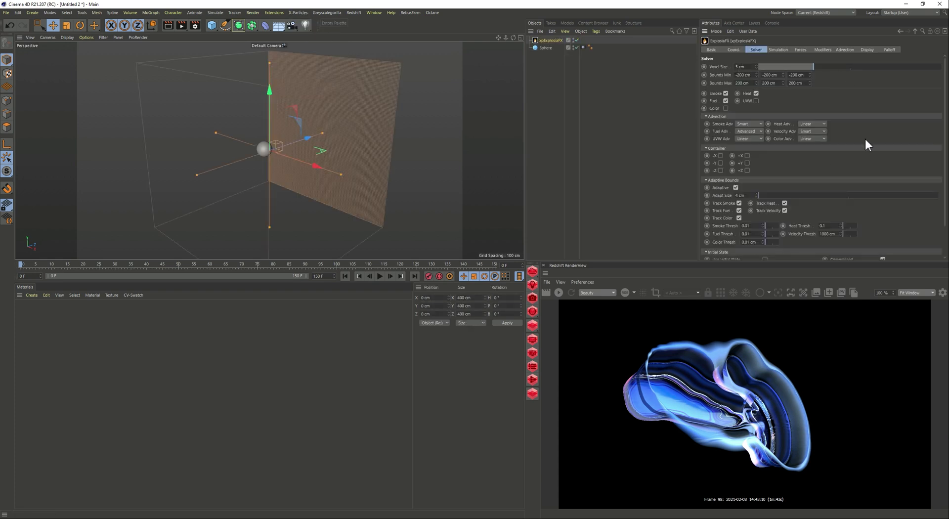
mouse_move(814, 61)
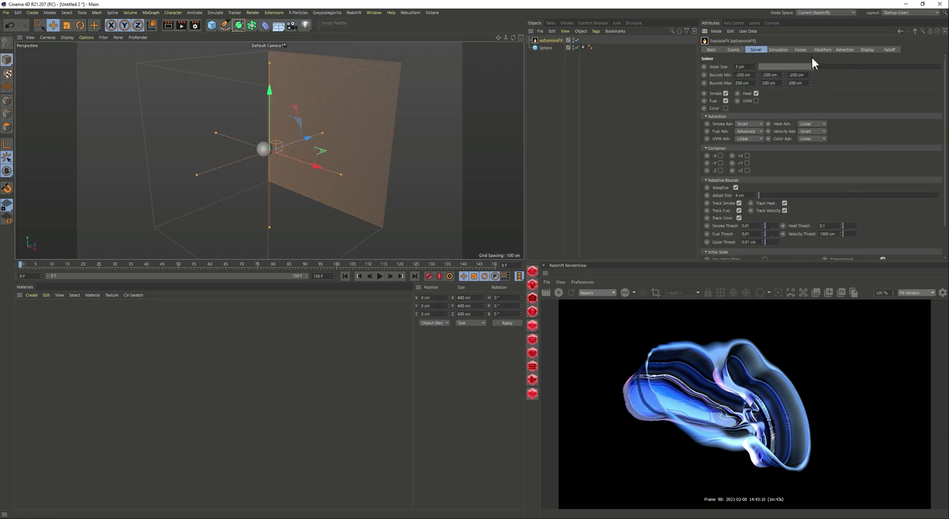
left_click(777, 50)
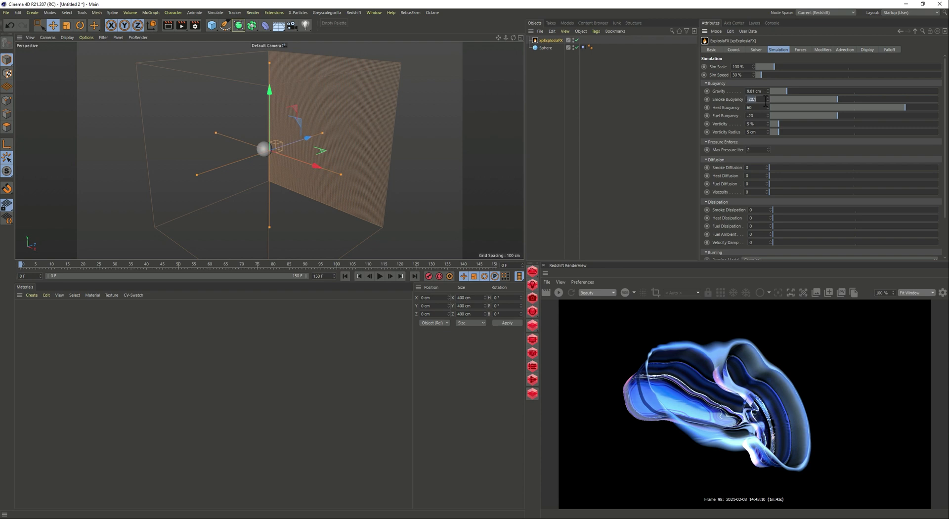
key("6")
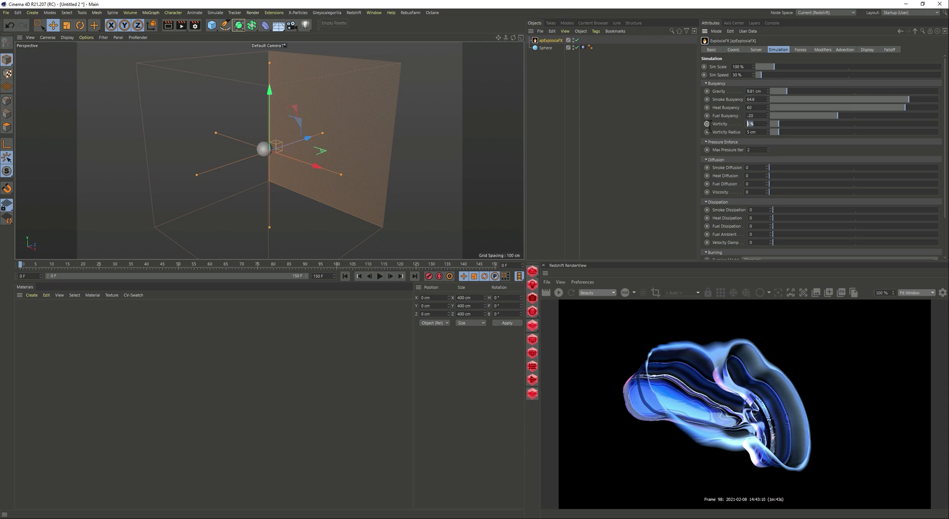
type("21")
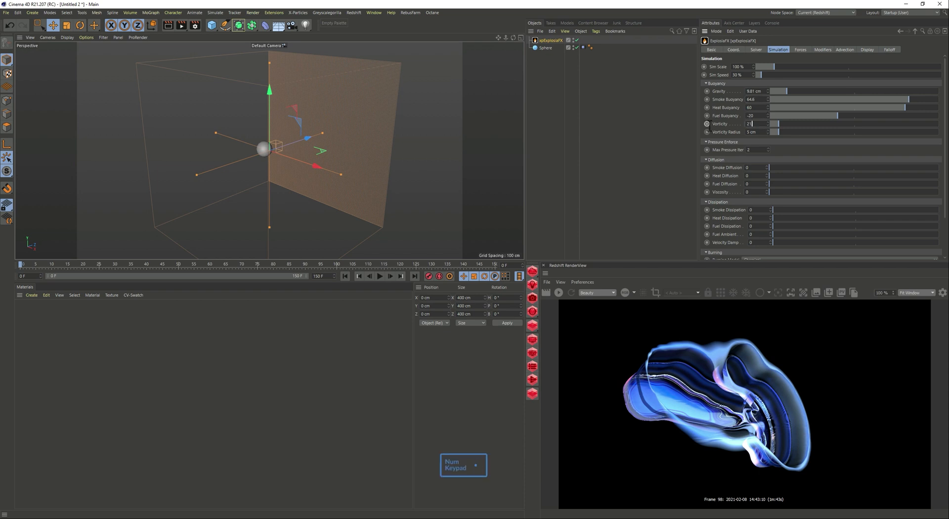
type("21.6")
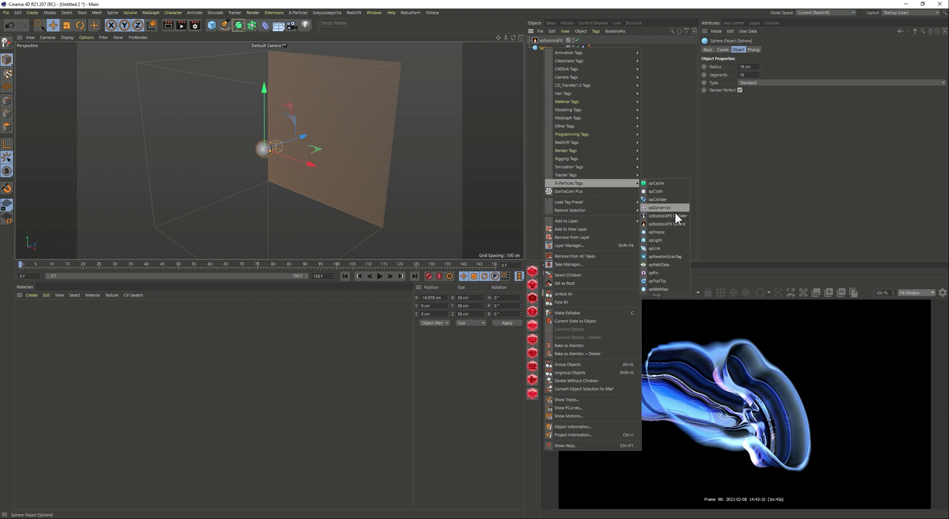
- Tag the sphere as an ExplosiaFX Source and play until a smoke plume forms
left_click(666, 224)
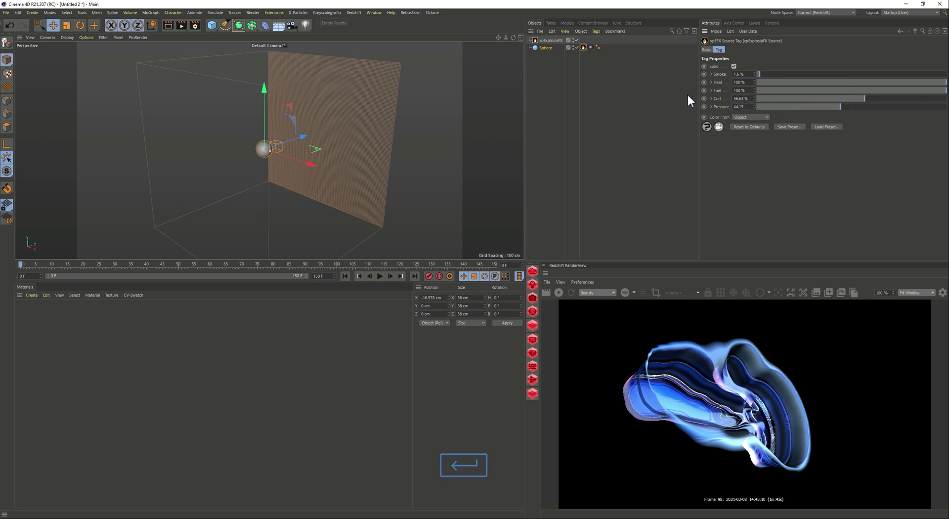
left_click(380, 276)
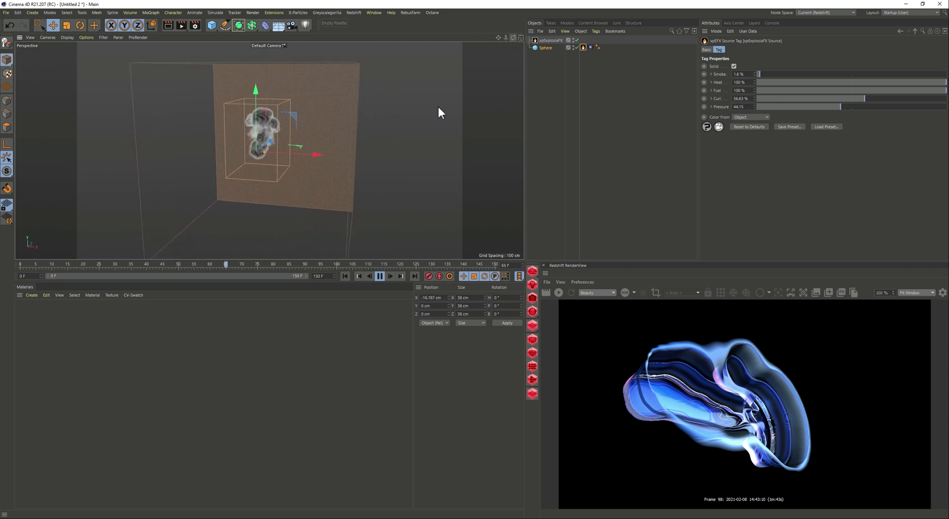
left_click(379, 276)
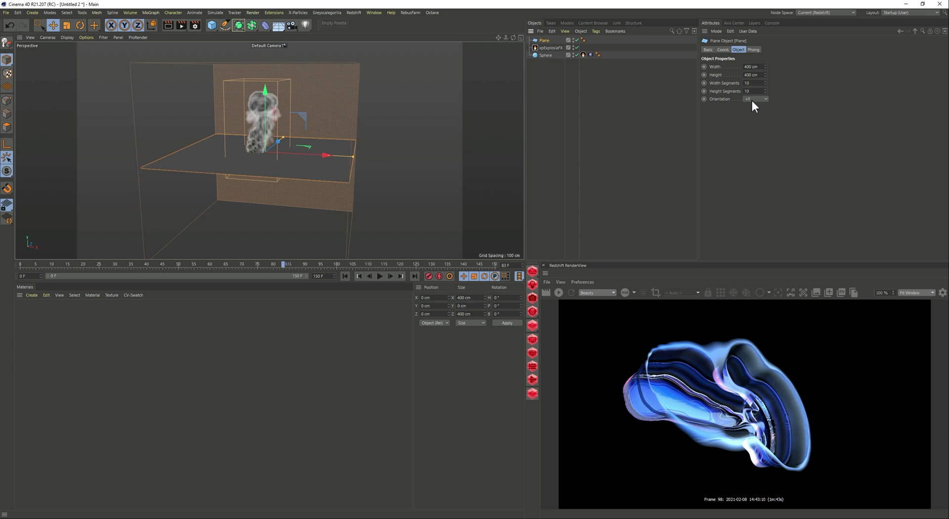
- Add a +Z-oriented plane with more width/height segments and make it editable
left_click(755, 99)
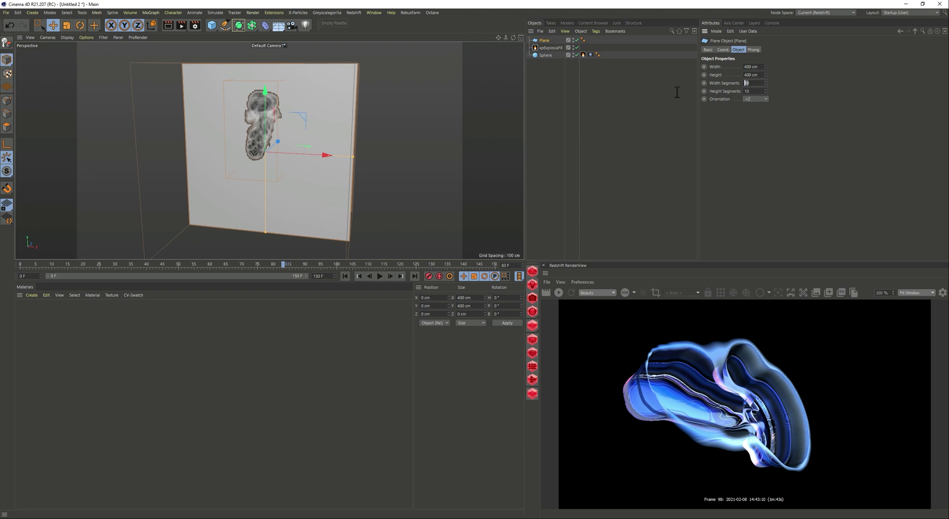
key("Tab")
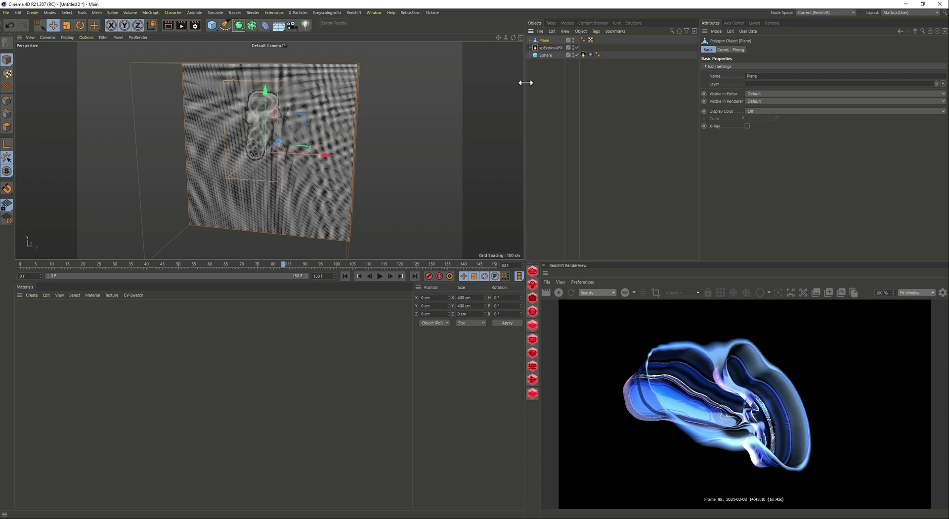
left_click(292, 12)
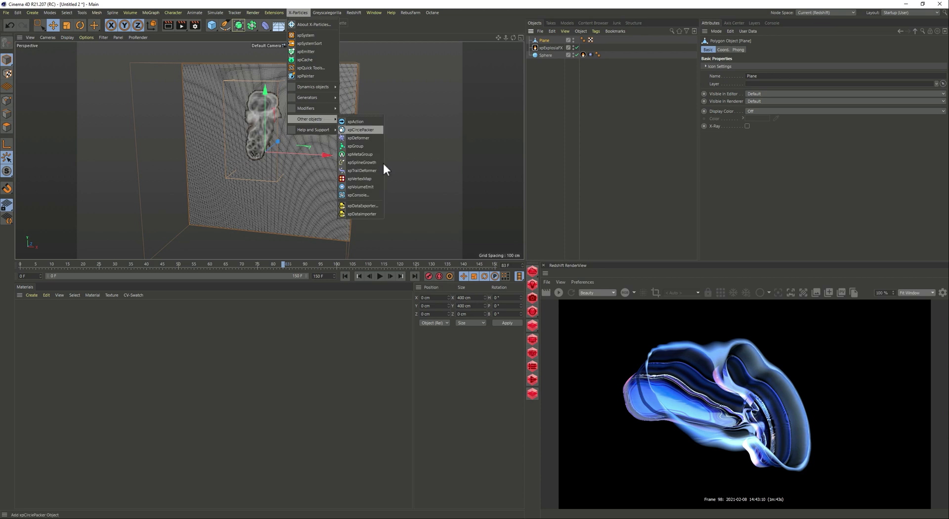
- Add an xpVertexMap on the Plane sourced from ExplosiaFX with the xpExplosiaFX domain
left_click(359, 178)
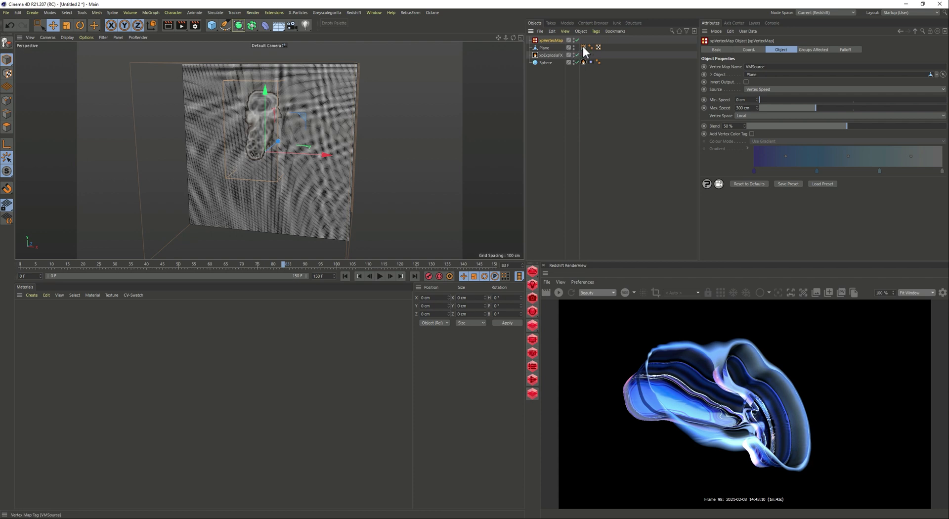
mouse_move(584, 52)
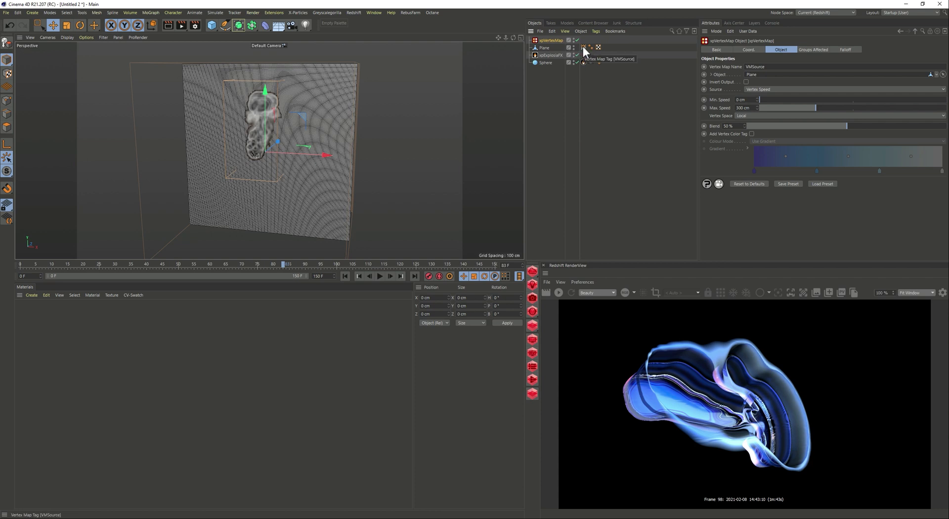
mouse_move(775, 96)
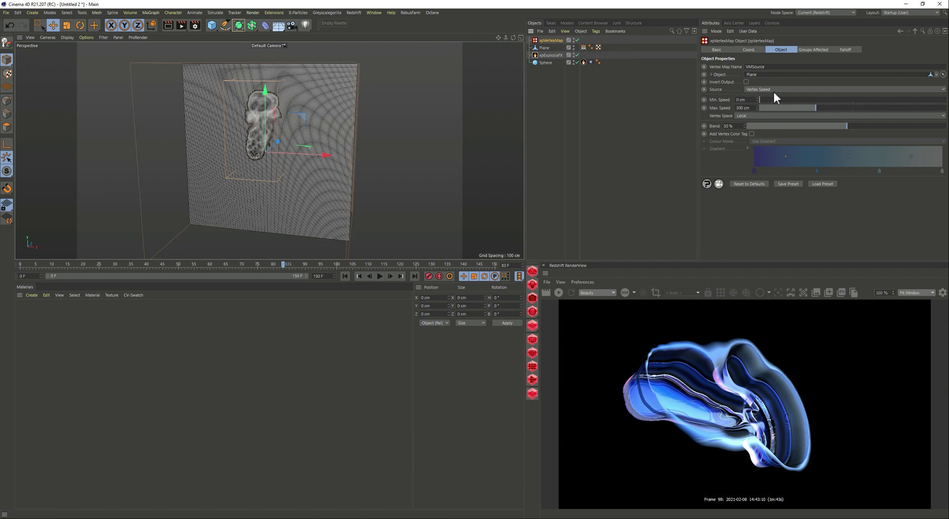
left_click(841, 90)
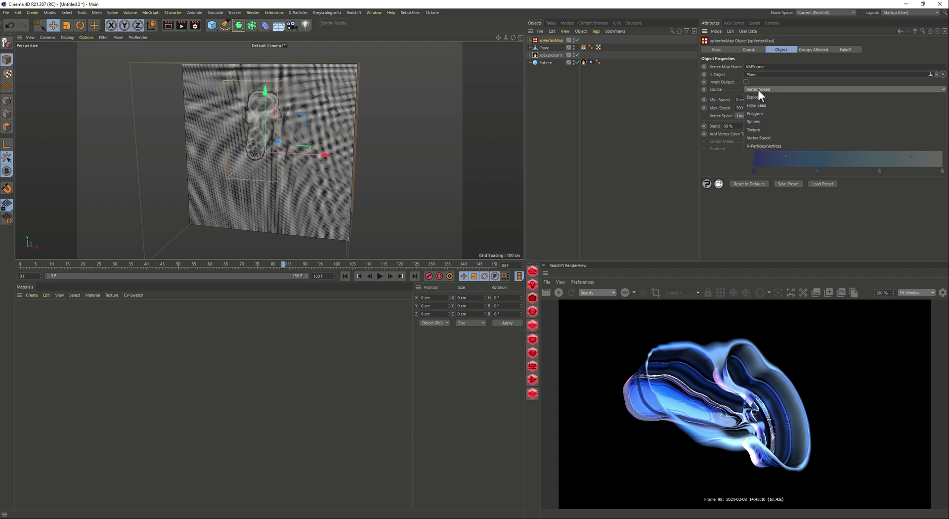
left_click(751, 97)
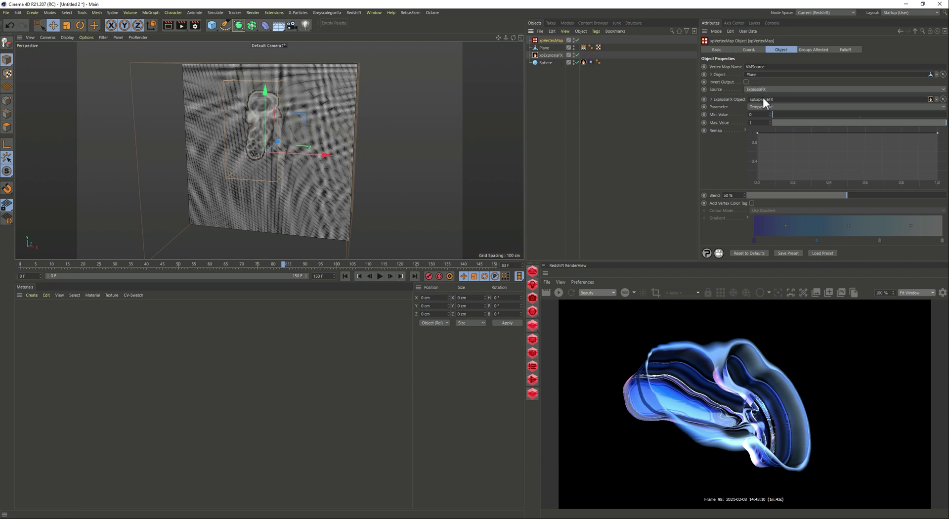
mouse_move(771, 120)
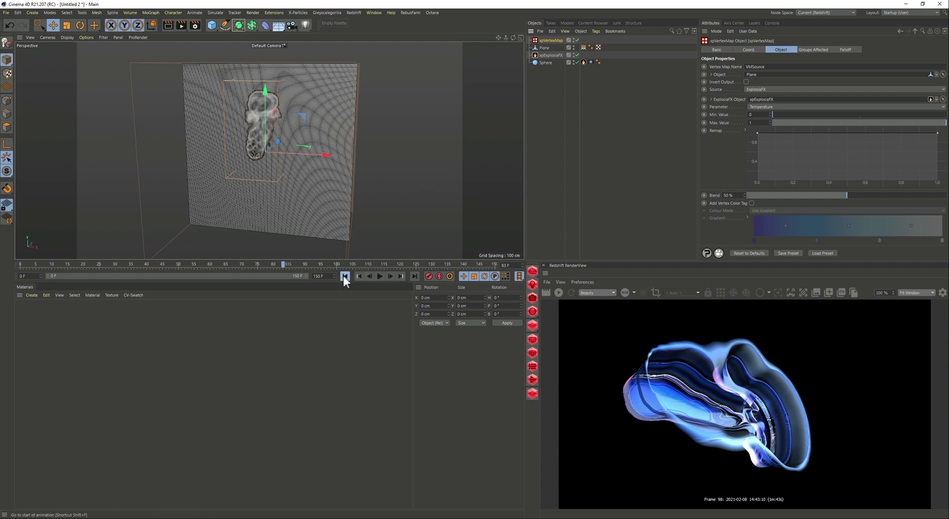
- Rewind and play the simulation so smoke caches into the plane's vertex map
left_click(380, 276)
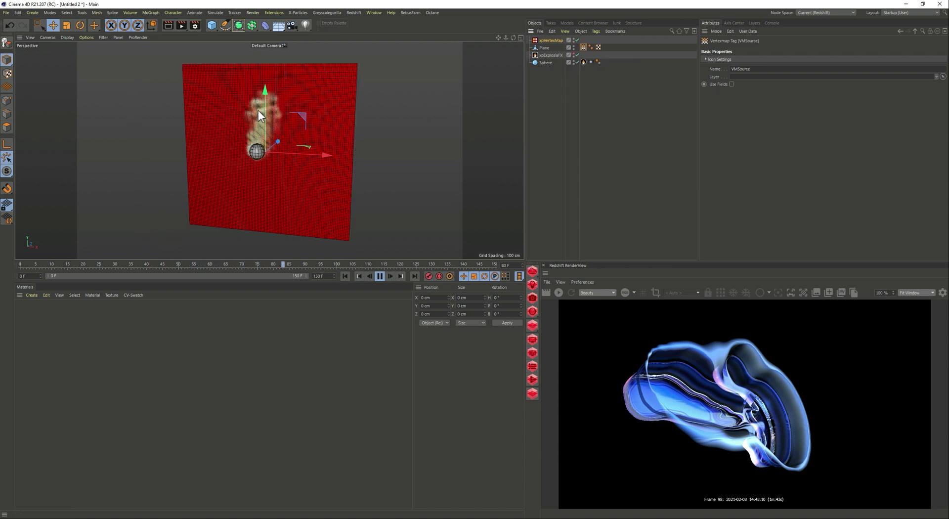
left_click(380, 277)
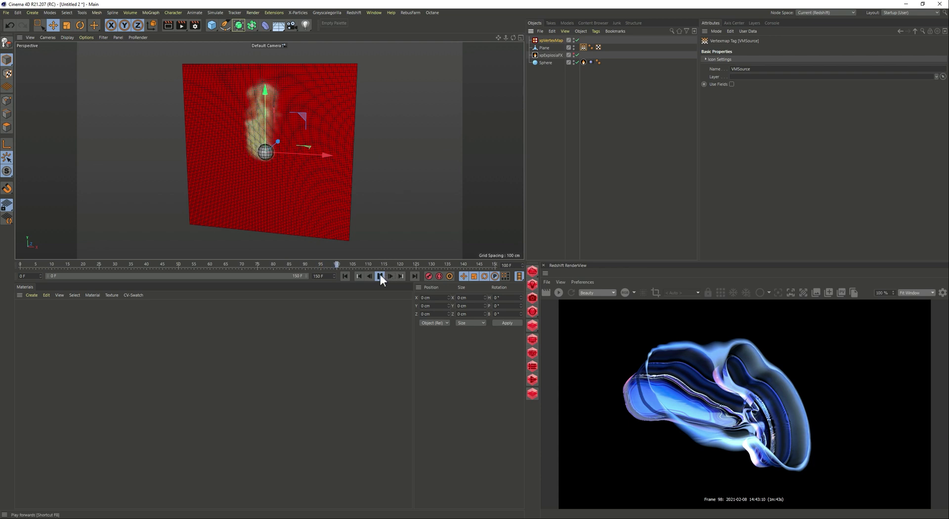
left_click(379, 276)
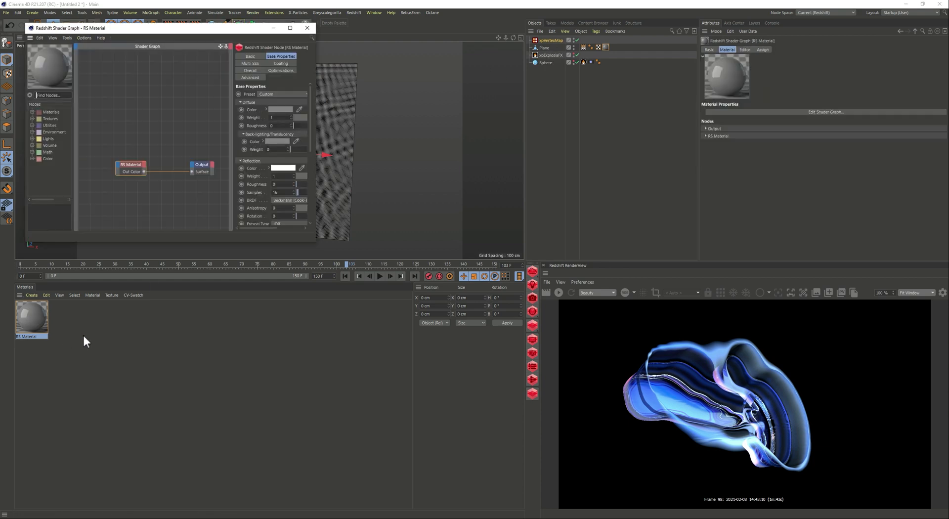
mouse_move(313, 242)
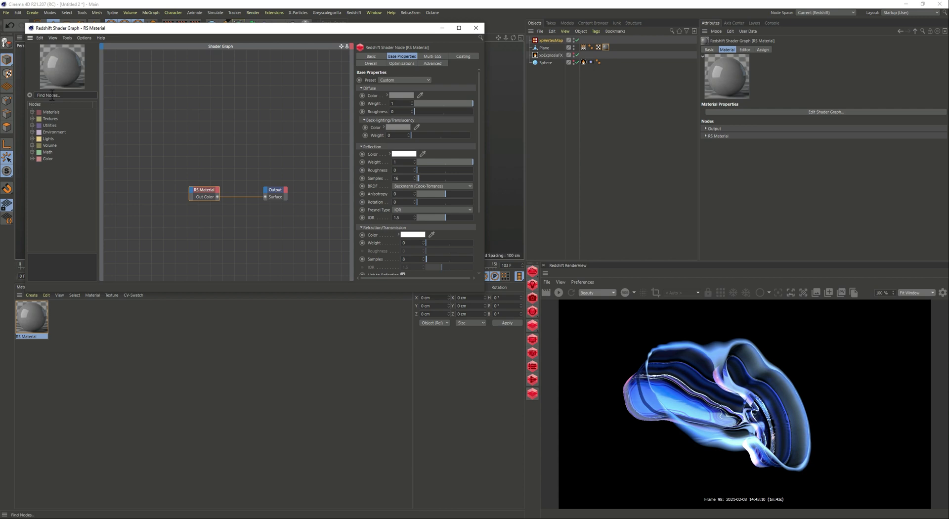
- Add a C4D Vertex Map node and wire it to Opacity and Diffuse Color
type("vert")
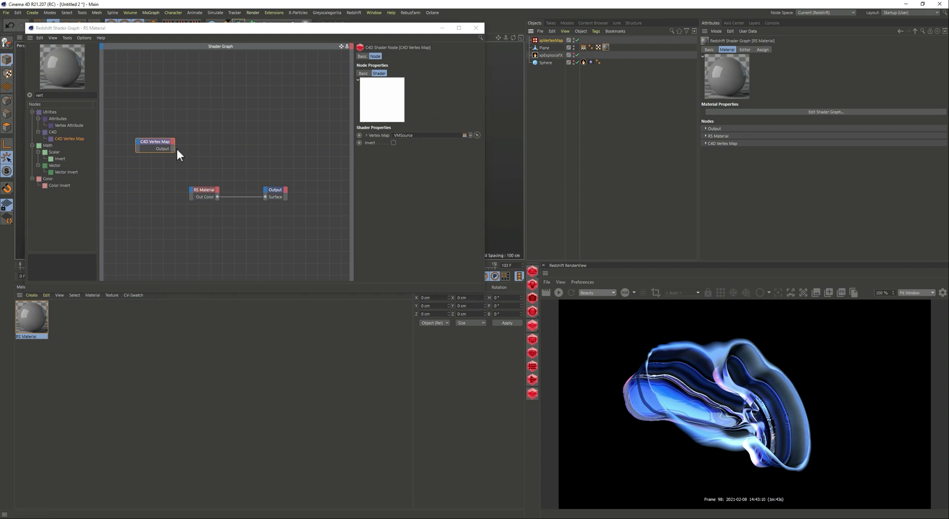
left_click_drag(155, 146, 140, 199)
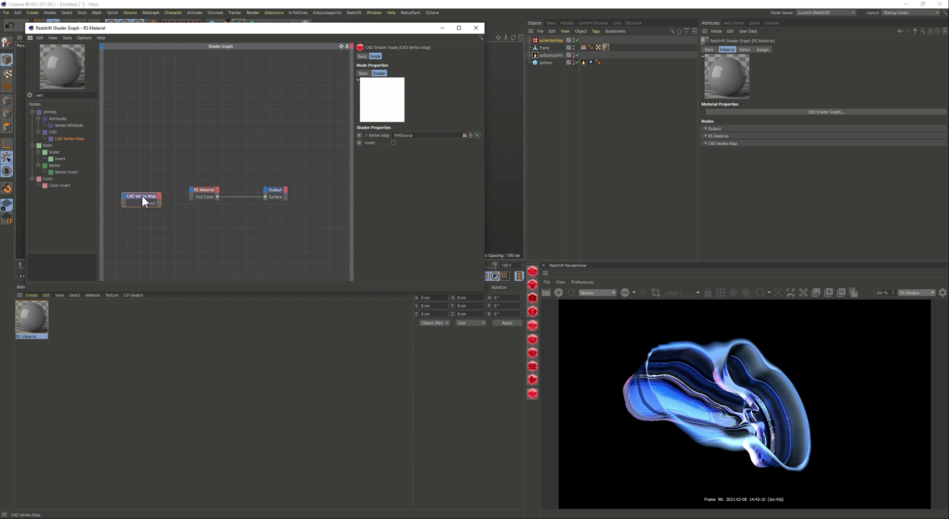
left_click_drag(152, 203, 194, 193)
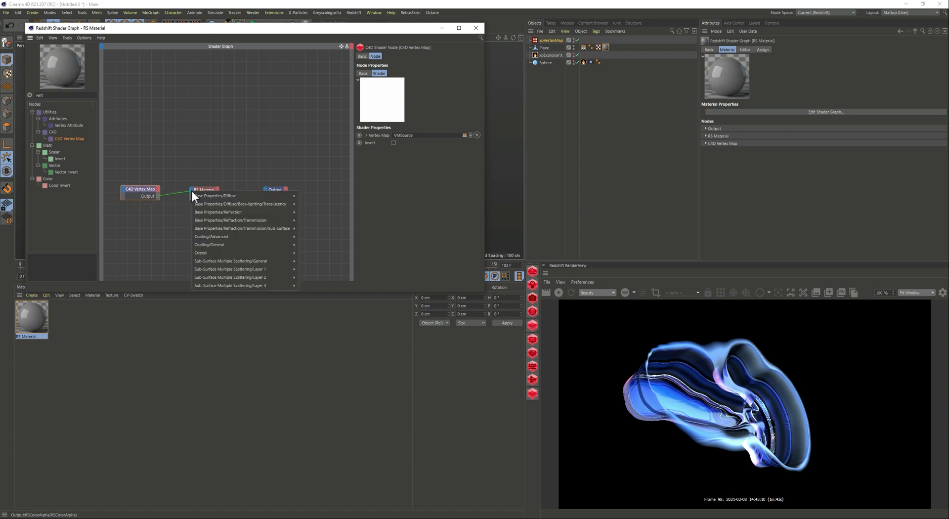
mouse_move(209, 244)
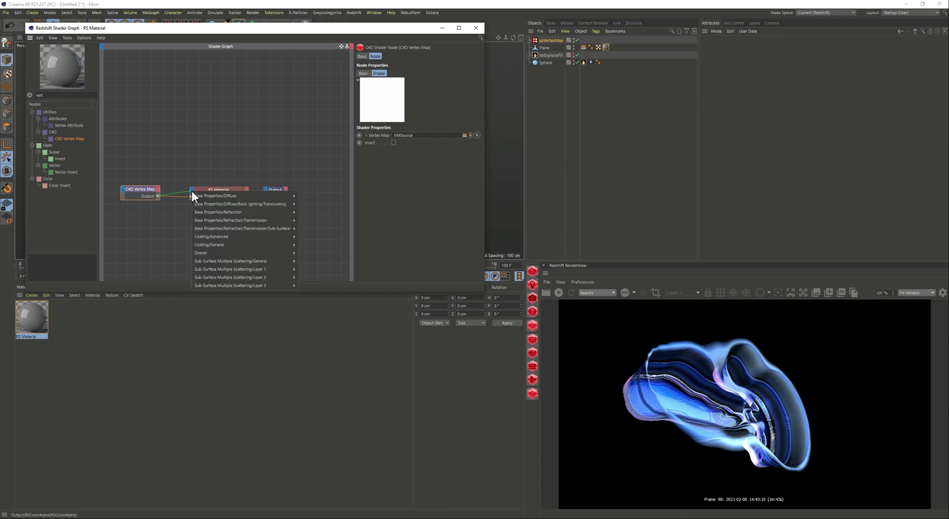
mouse_move(235, 195)
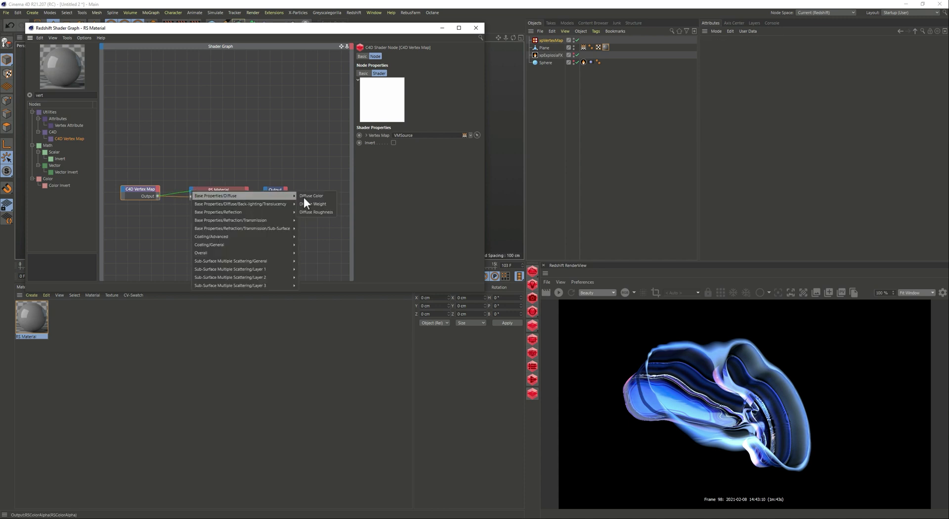
left_click(311, 196)
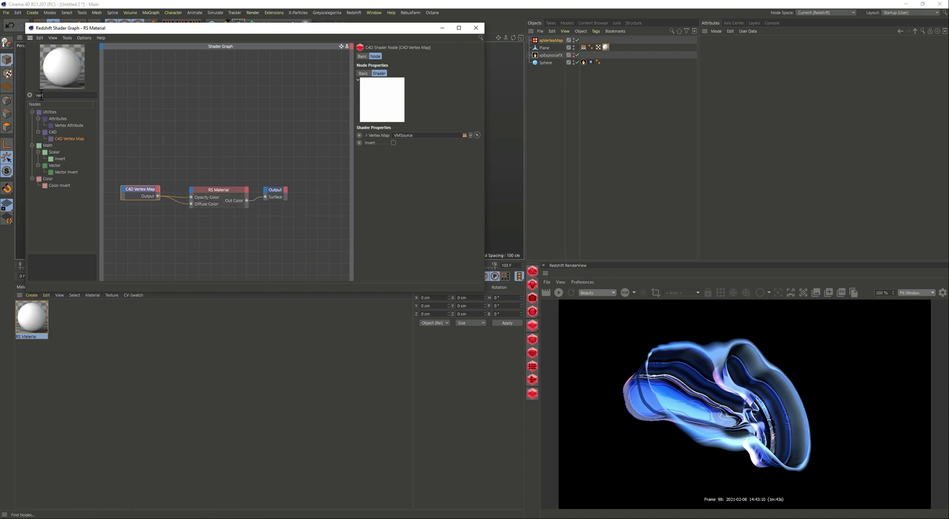
type("disp")
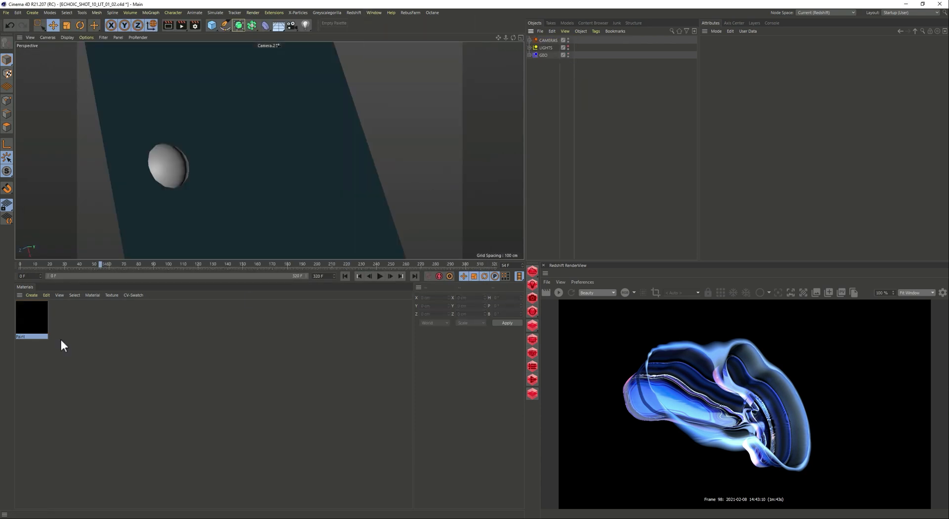
- Paste the Paint material and inspect its occlusion, bump, displacement and material nodes
left_click(45, 295)
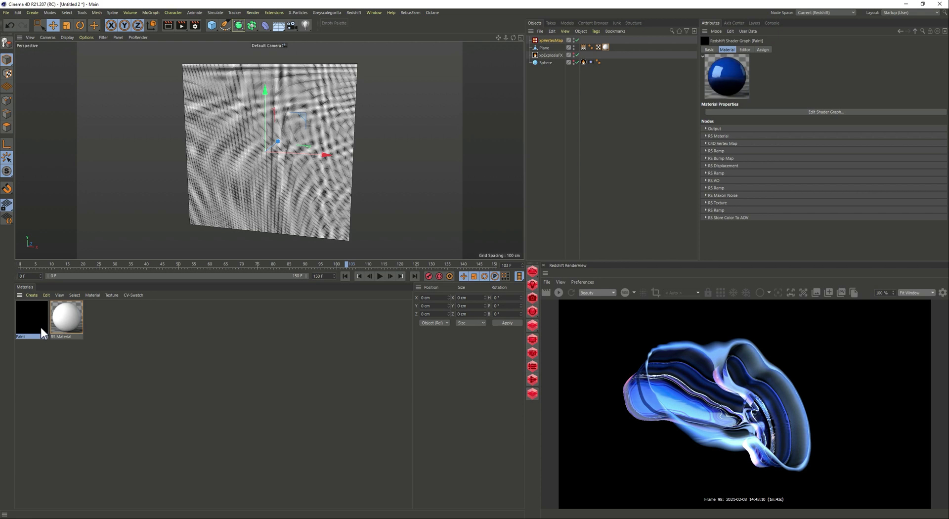
left_click(826, 111)
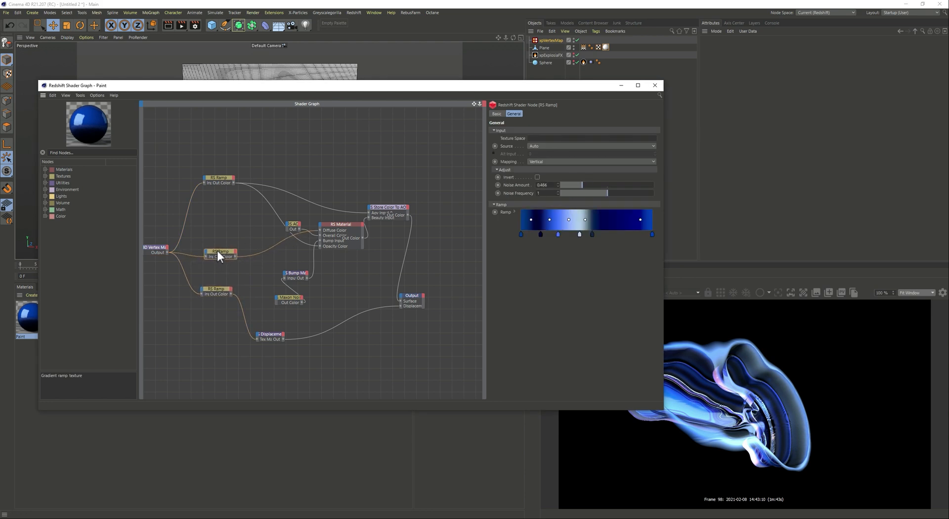
left_click(292, 235)
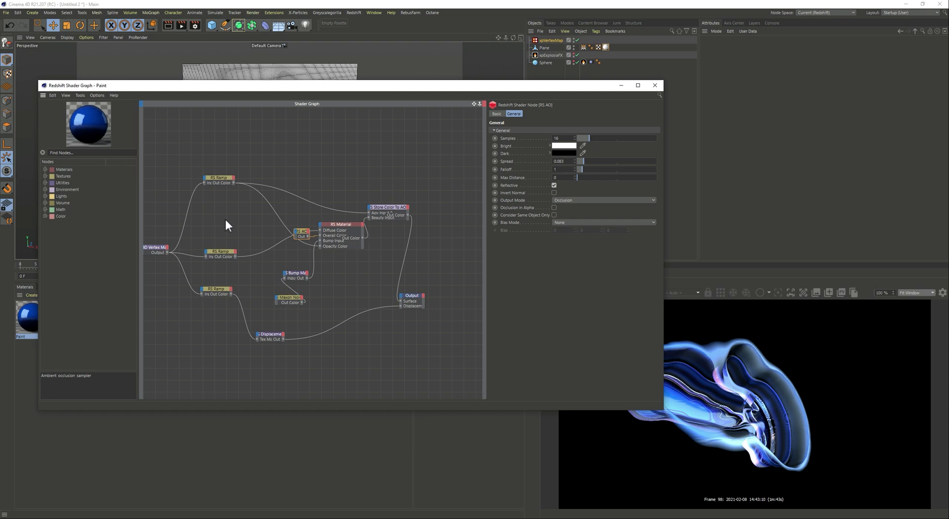
left_click(219, 208)
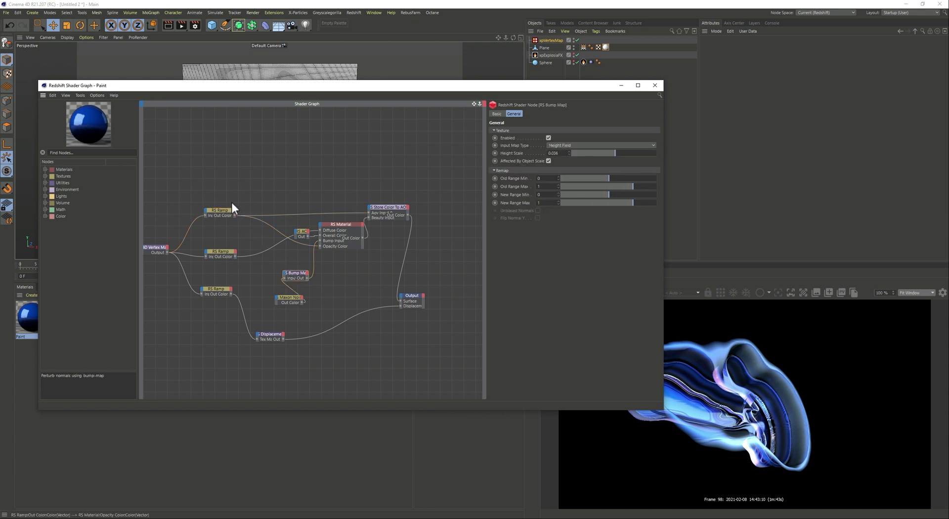
left_click(220, 211)
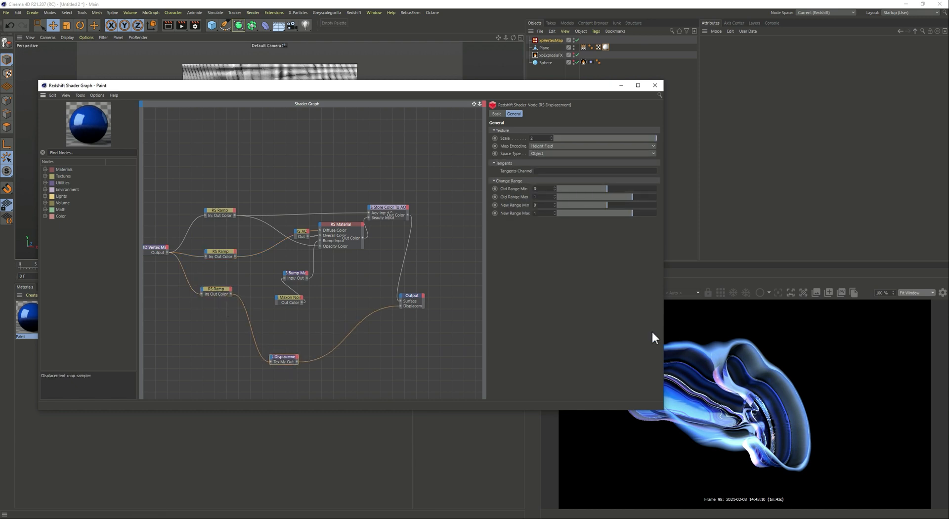
left_click(338, 224)
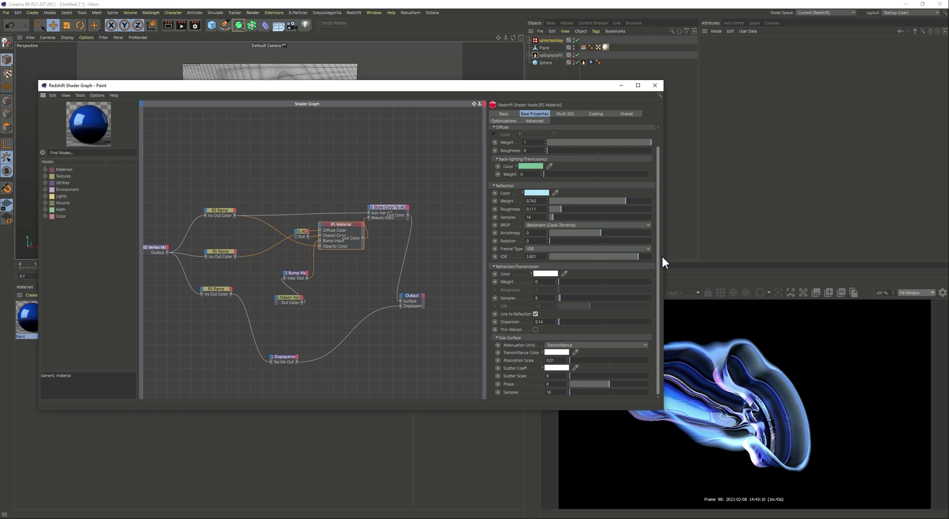
mouse_move(635, 307)
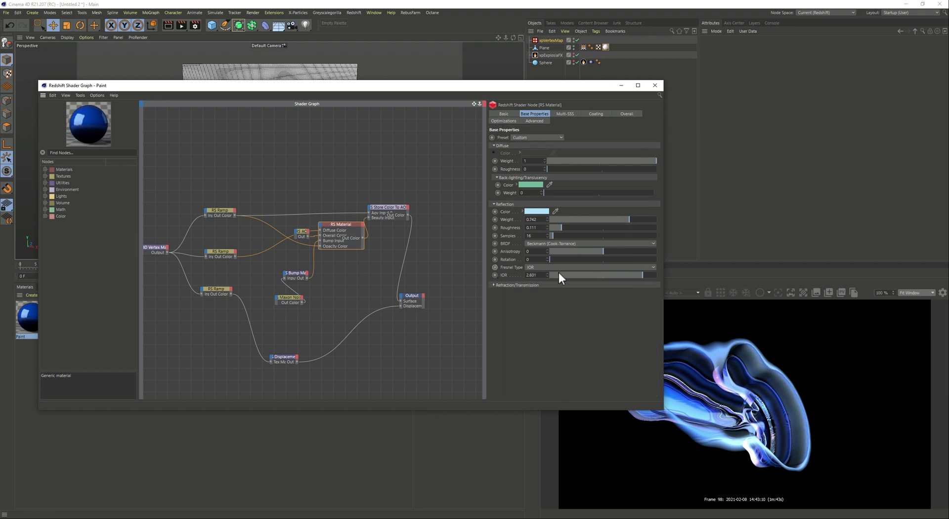
- Review the material's subsurface, coating and emission settings, then close the graph
left_click(567, 114)
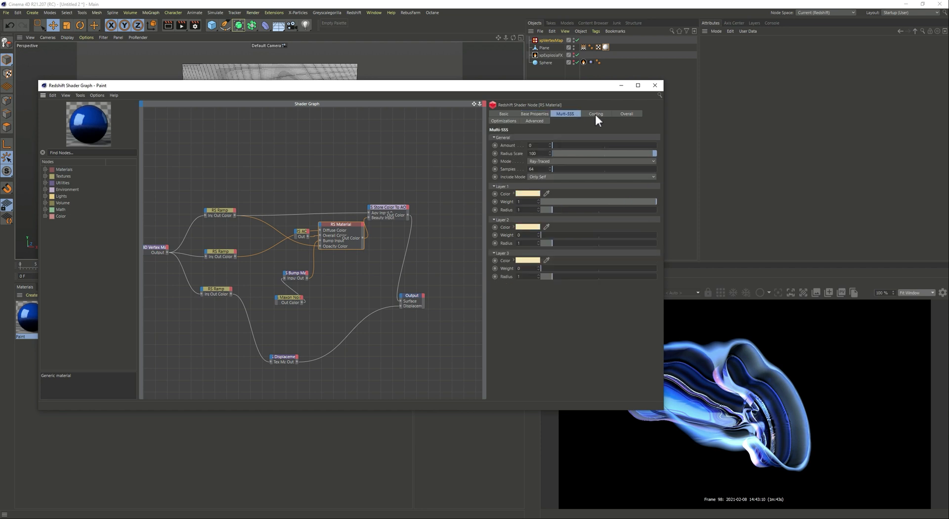
left_click(597, 113)
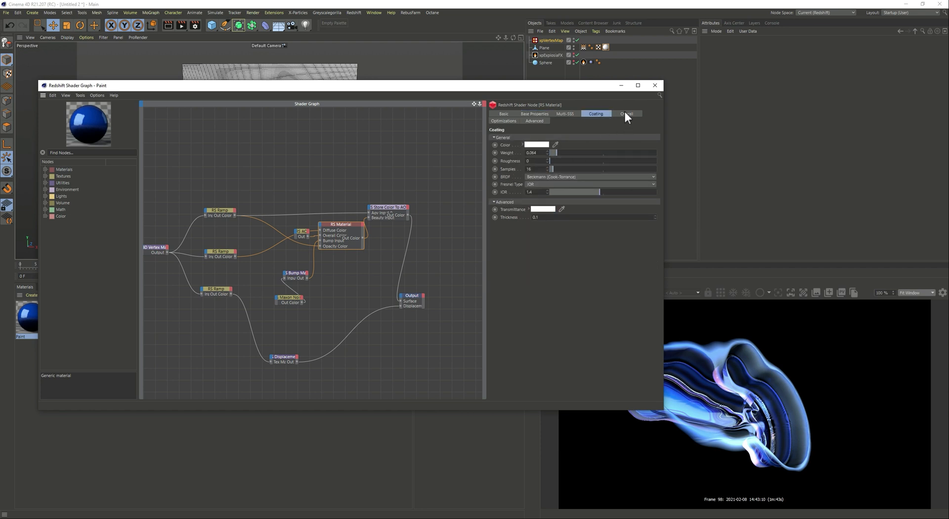
left_click(627, 114)
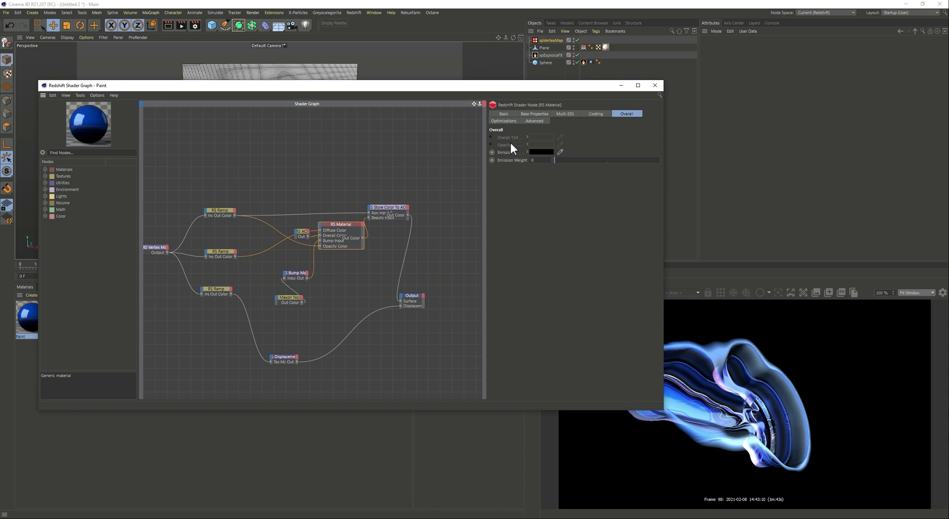
left_click(654, 85)
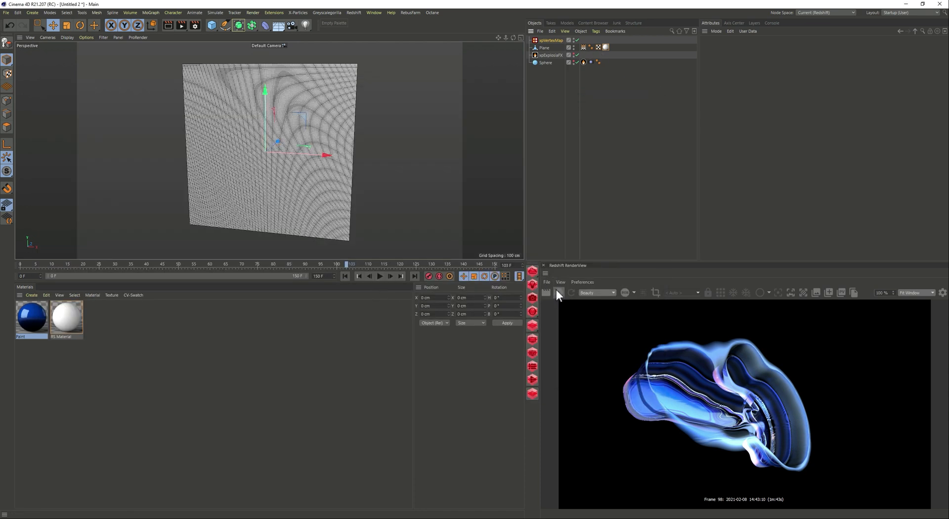
- Start a Redshift IPR render of the Paint-textured plane
left_click(558, 292)
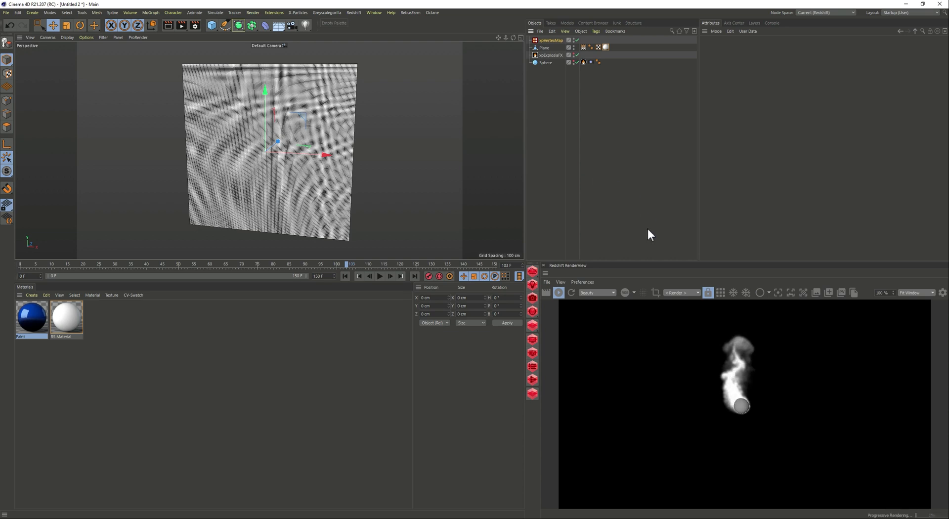
mouse_move(550, 173)
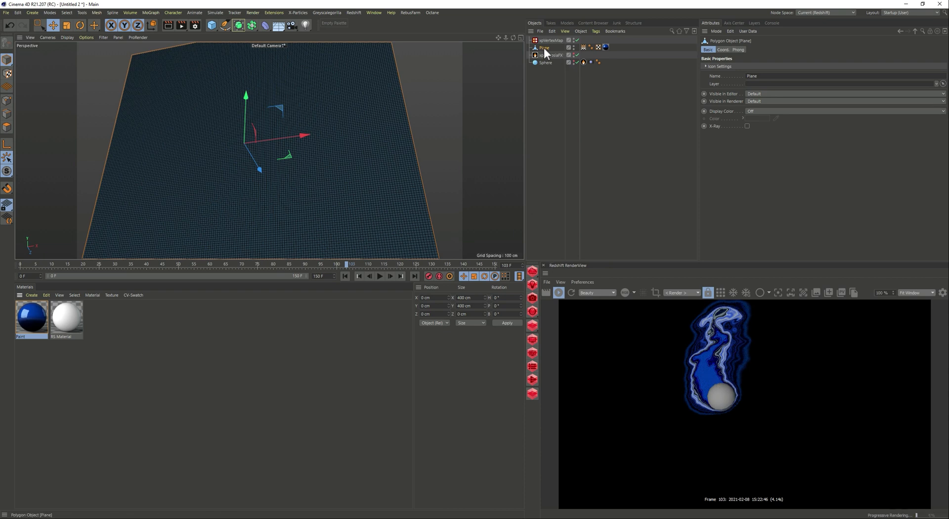
- On the plane's Redshift Object tag, enable geometry overrides and raise Maximum Displacement
right_click(543, 48)
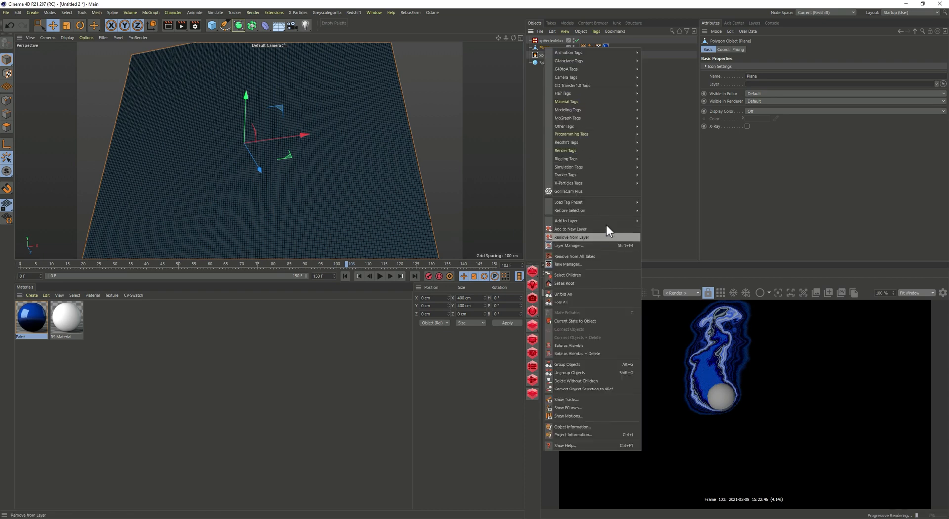
mouse_move(620, 155)
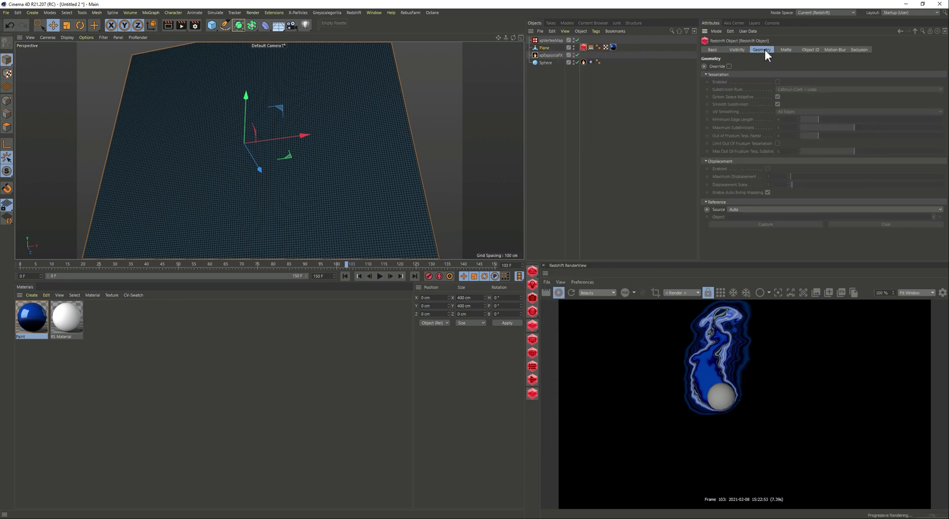
left_click(729, 66)
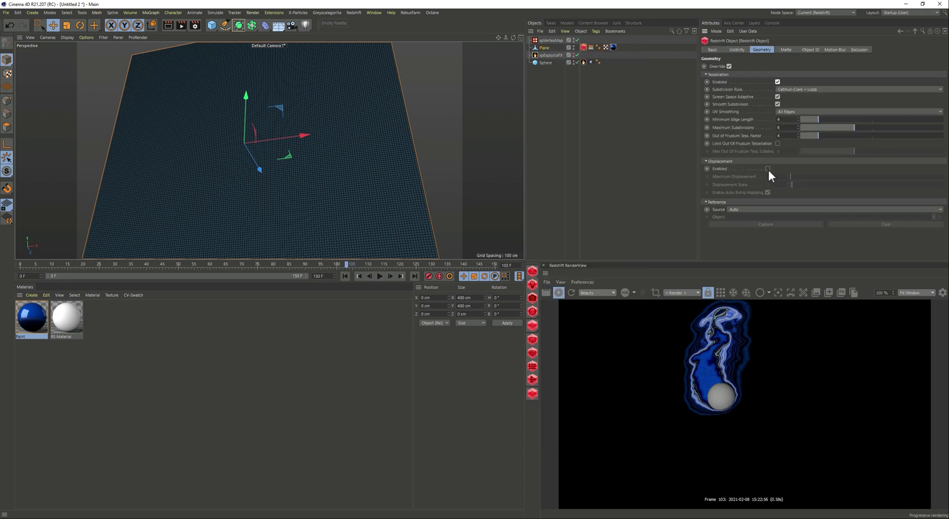
left_click(767, 169)
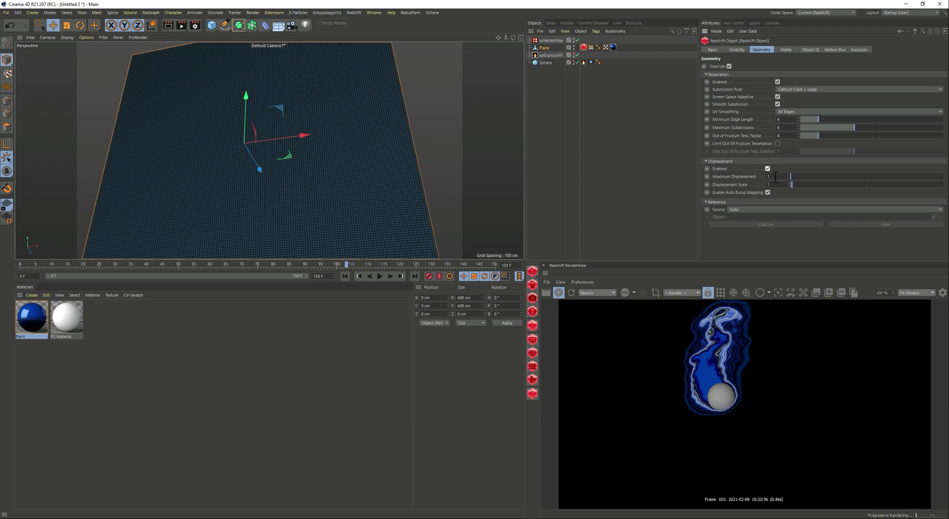
key("7")
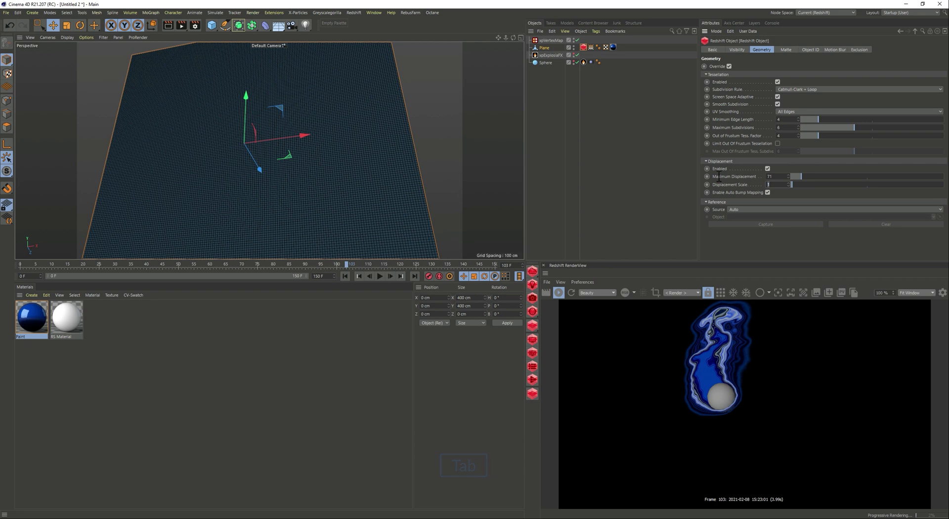
type("20")
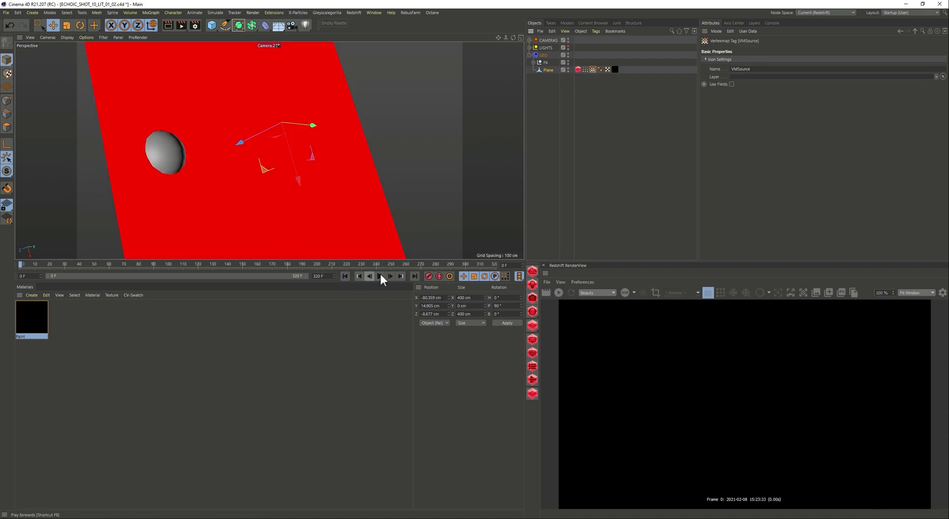
- Play the smoke simulation, pause it, and start the Redshift RenderView IPR
left_click(379, 277)
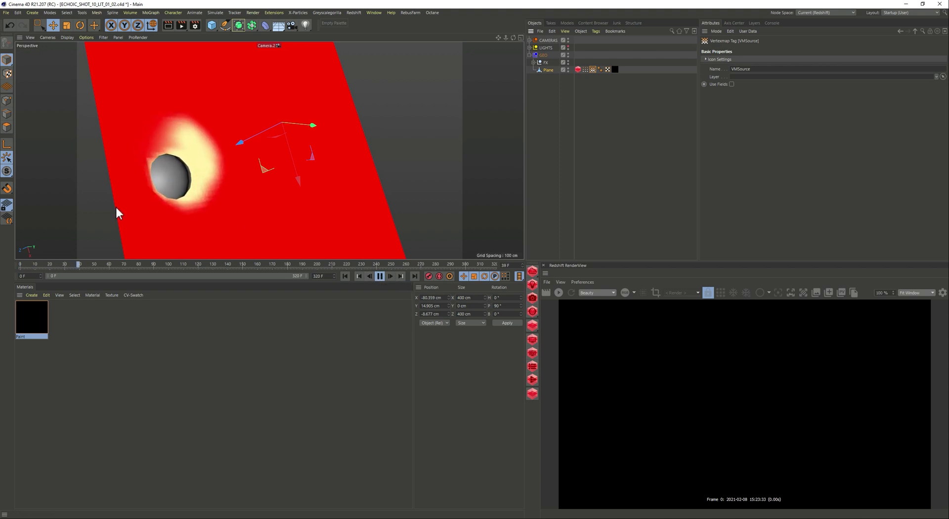
left_click(131, 264)
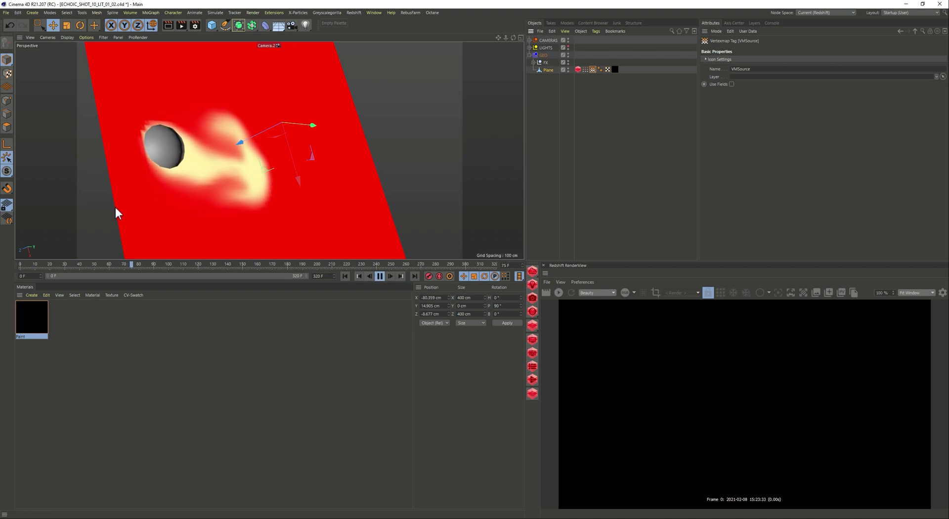
left_click(378, 276)
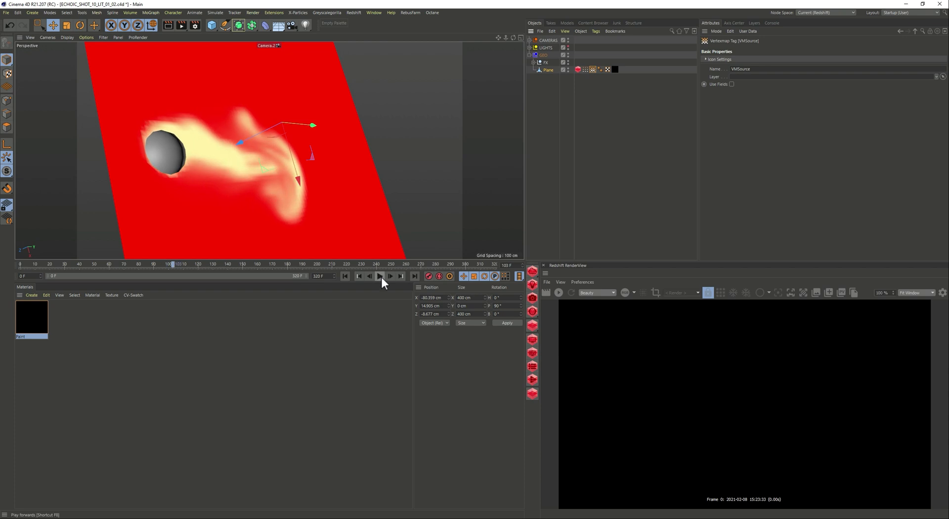
left_click(558, 293)
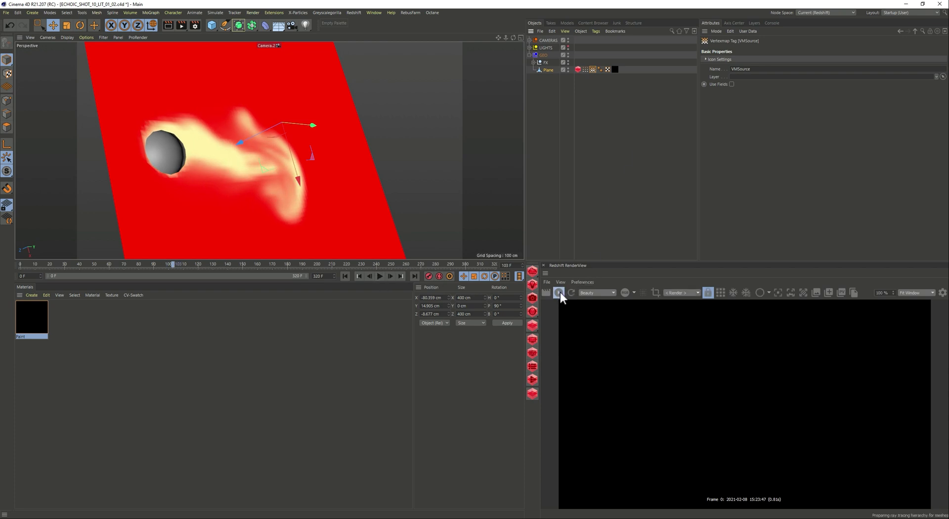
left_click(559, 292)
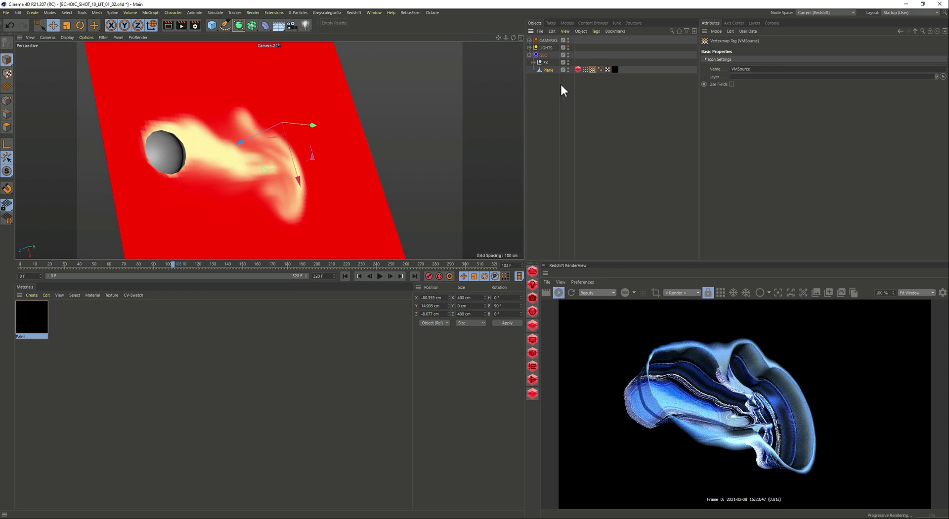
- Inspect the xpExplosiaFX force and solver settings, then select the Plane's Vertexmap tag
left_click(547, 69)
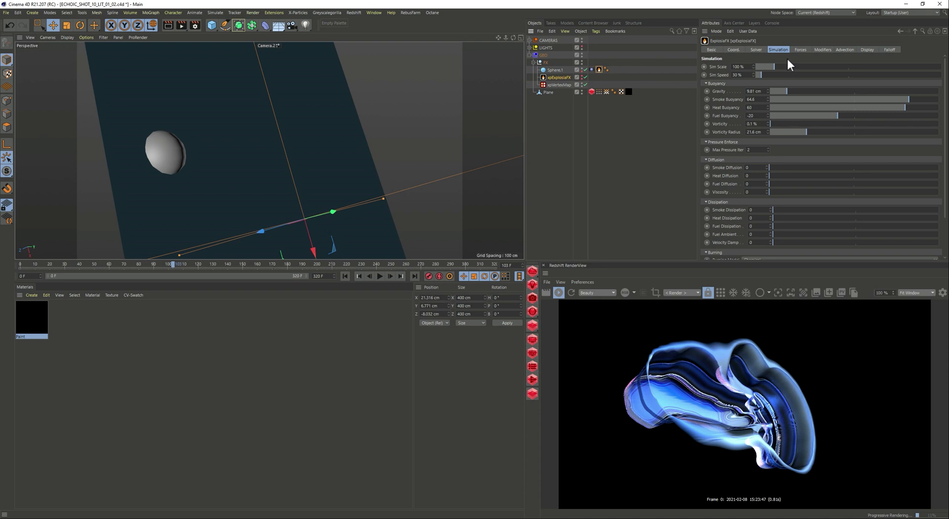
left_click(806, 49)
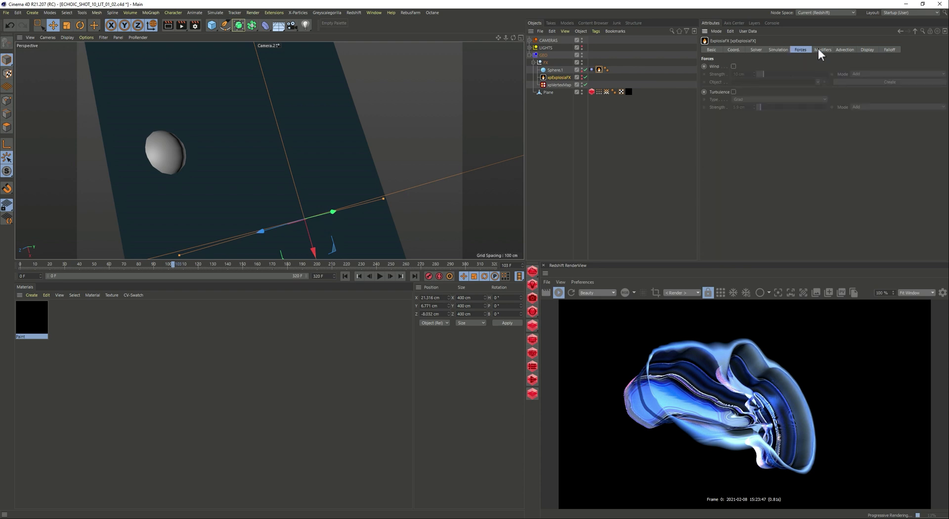
left_click(759, 49)
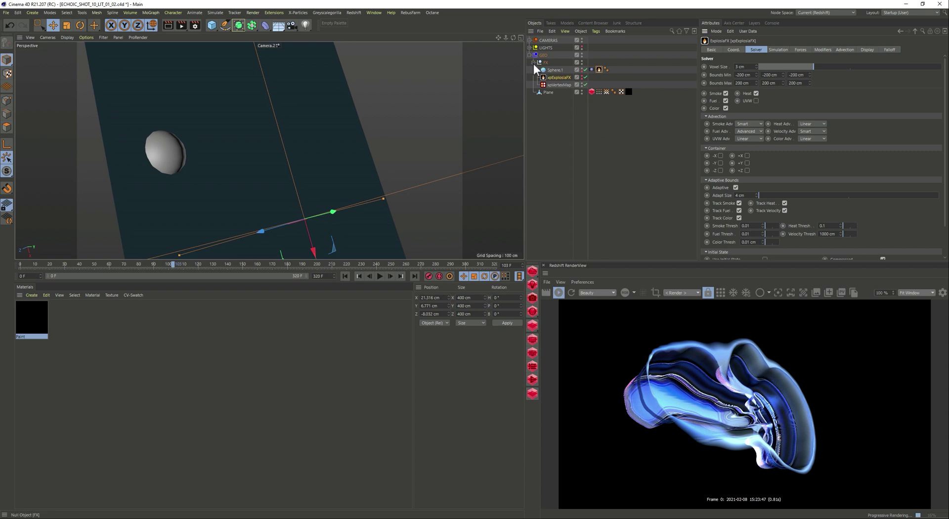
left_click(537, 62)
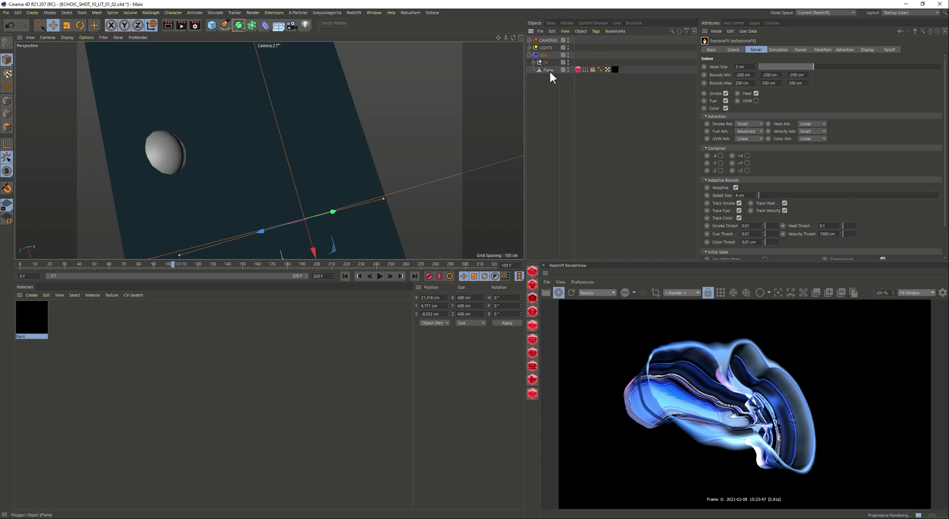
left_click(547, 69)
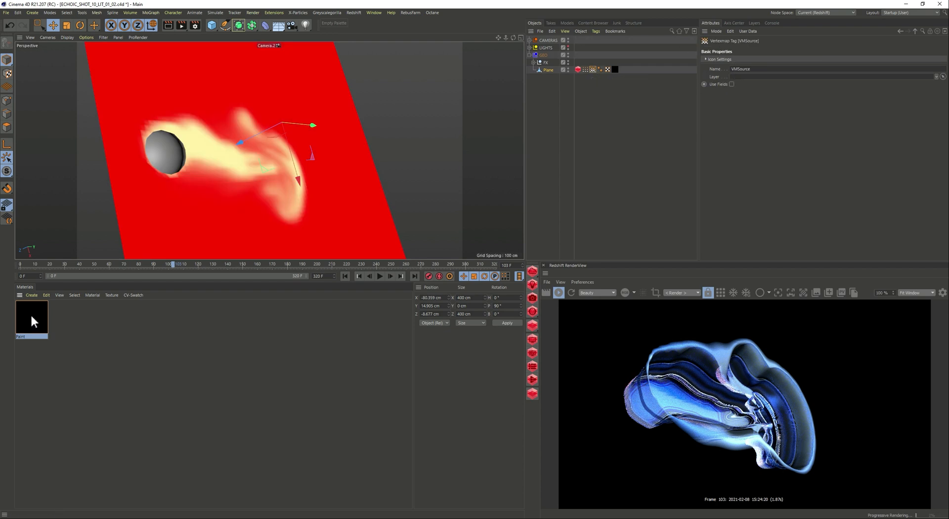
- In the Paint material's node graph, inspect the Vertex Map node and adjust the RS Ramp knot
double_click(31, 317)
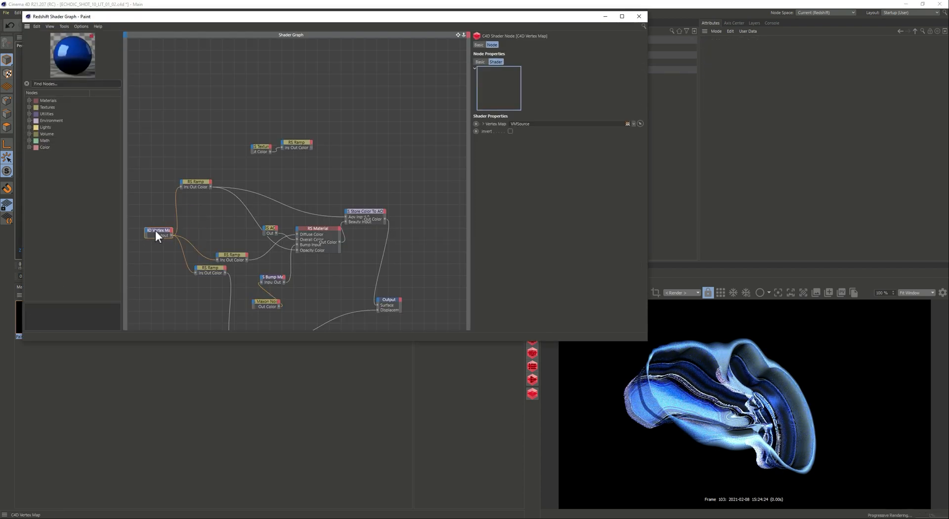
left_click(195, 182)
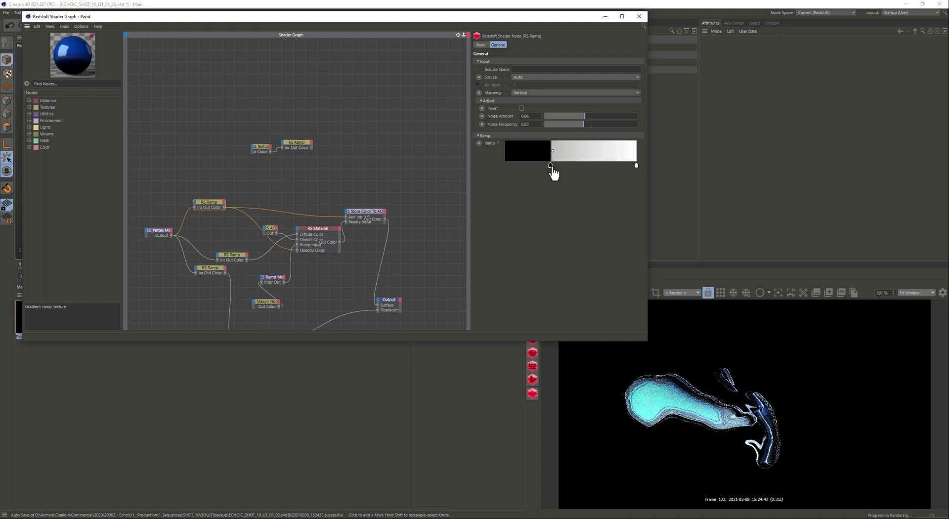
left_click_drag(551, 151, 515, 151)
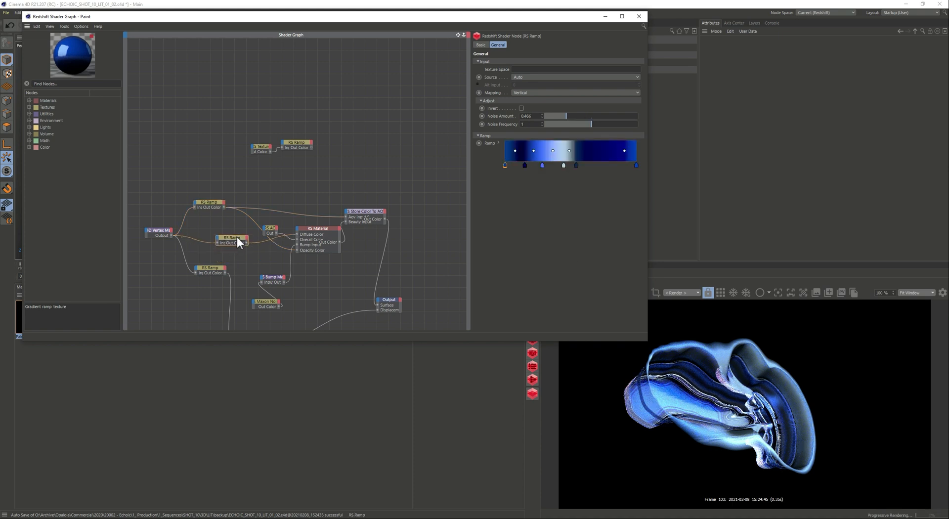
left_click(525, 166)
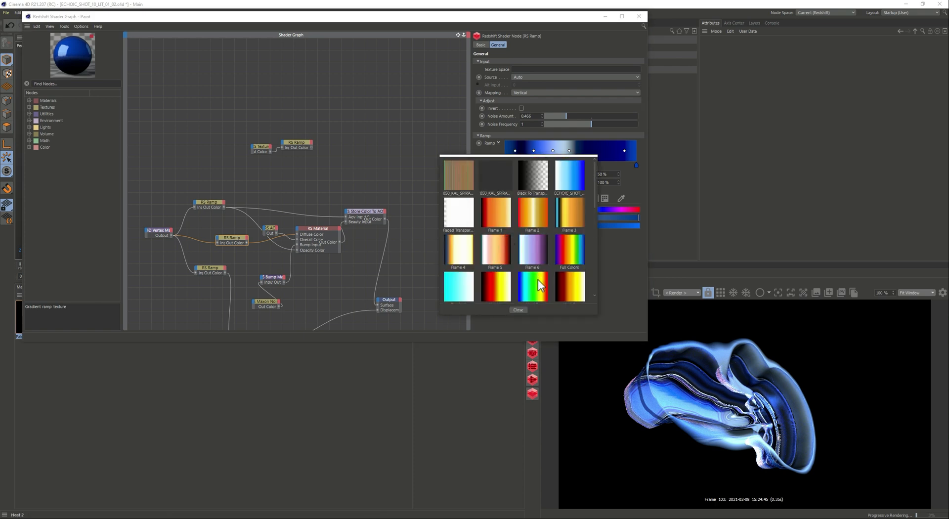
left_click(568, 249)
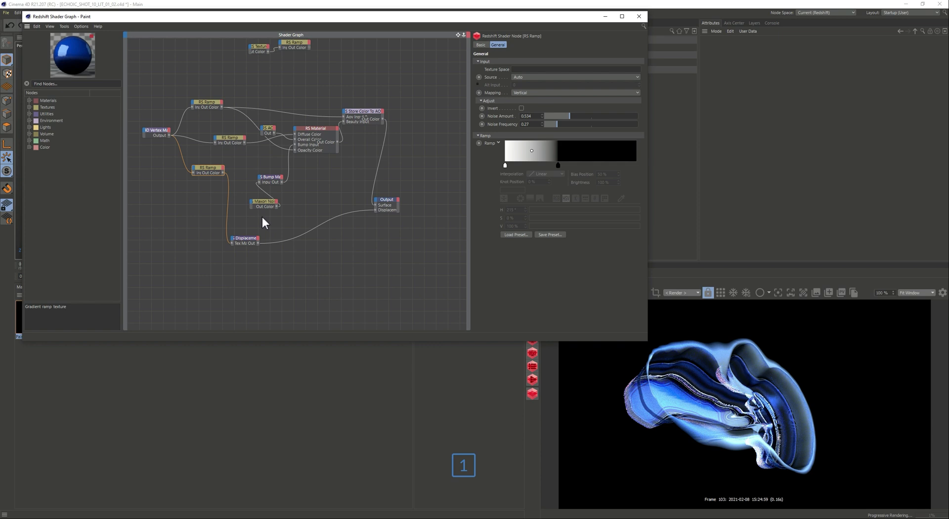
- Drag the displacement ramp's dark knot to both ends, undo, then inspect the Bump Map node
left_click(243, 239)
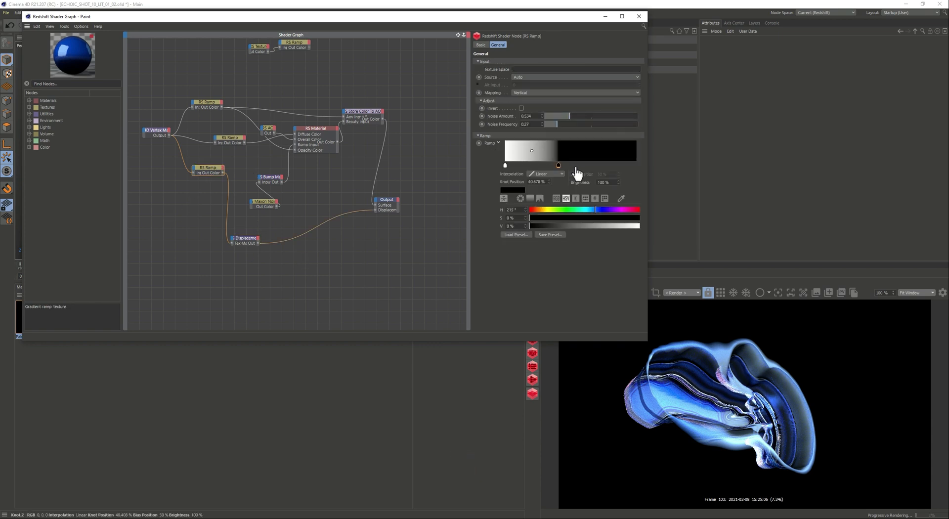
left_click_drag(558, 164, 632, 164)
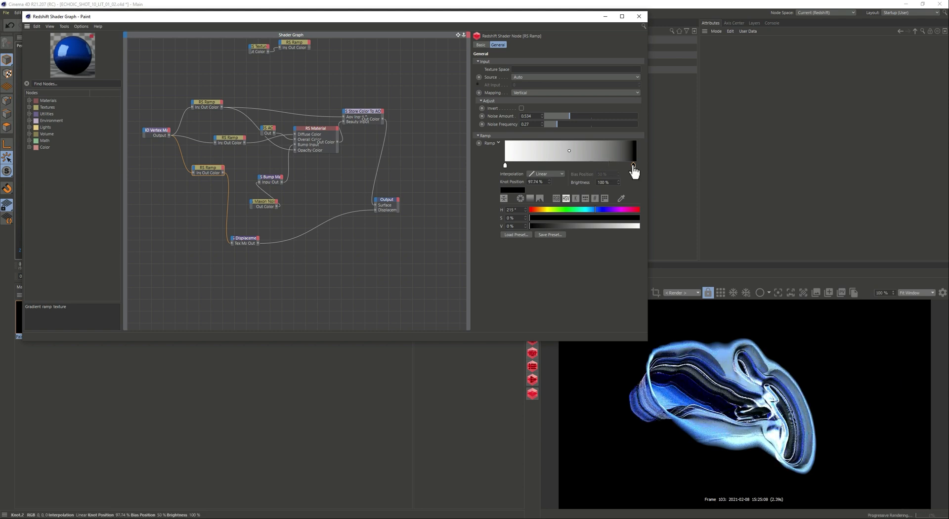
left_click_drag(568, 150, 513, 150)
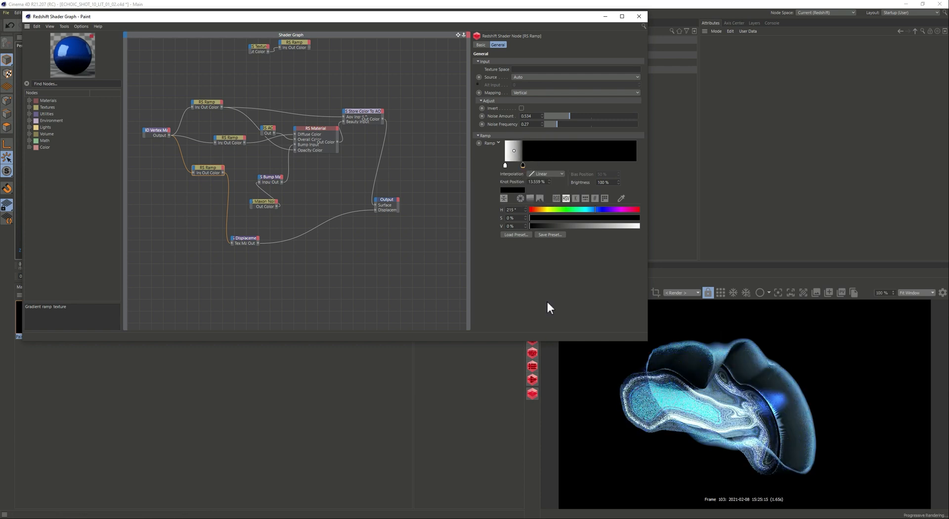
key("Ctrl+z")
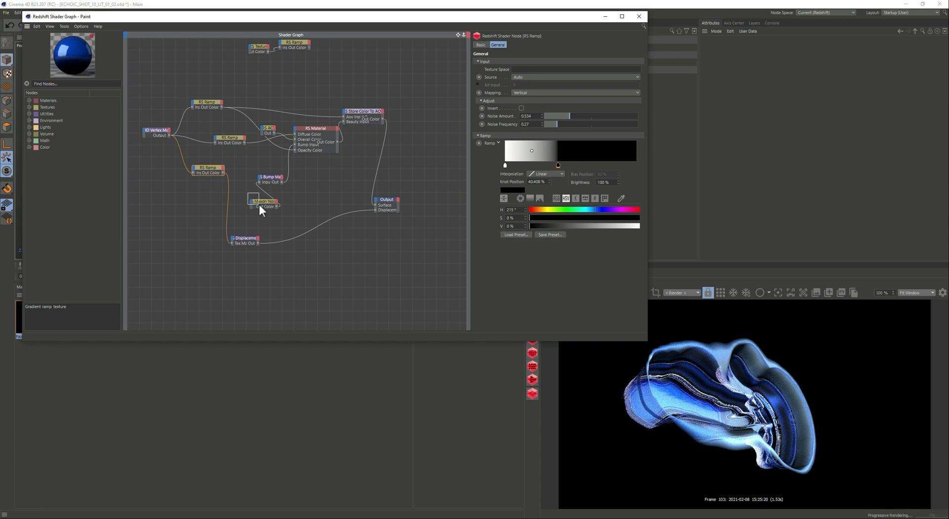
left_click(262, 201)
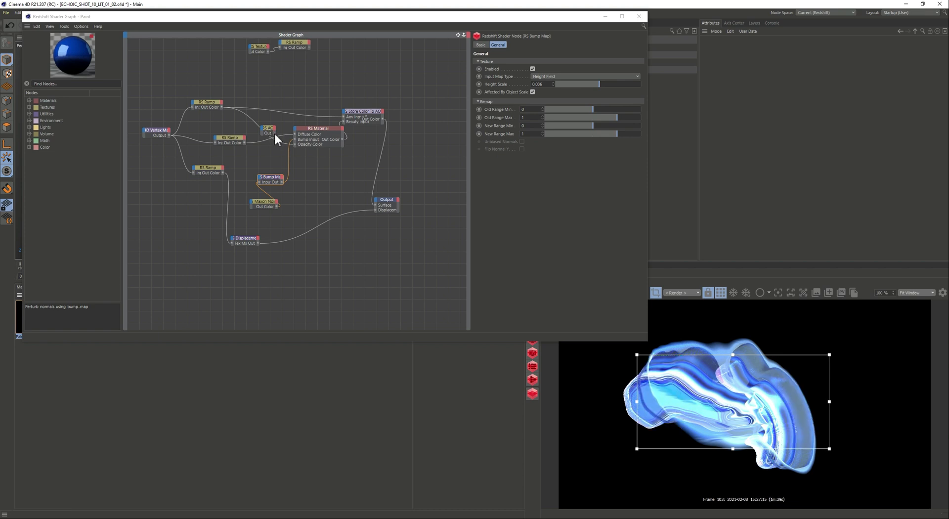
left_click(266, 130)
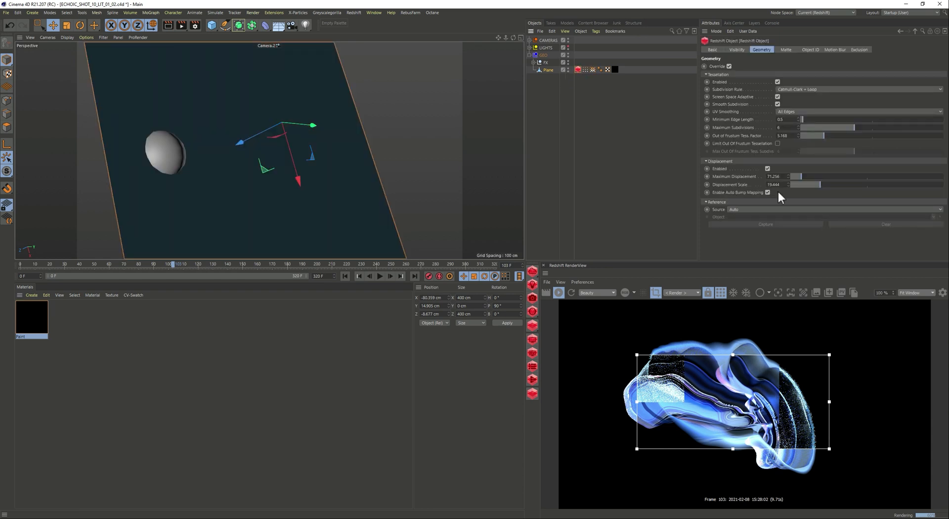
mouse_move(775, 68)
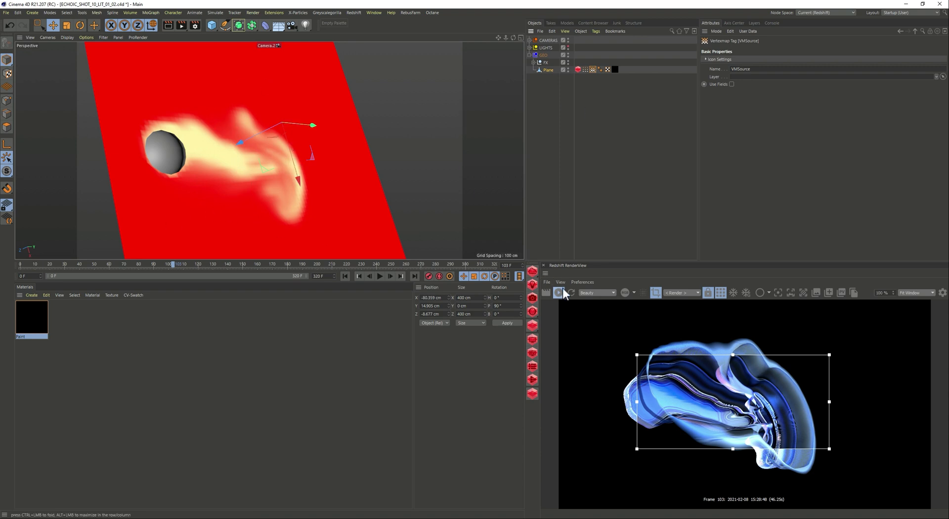
- Close the Shader Graph and check the plane's Redshift tag and vertex map
left_click(558, 293)
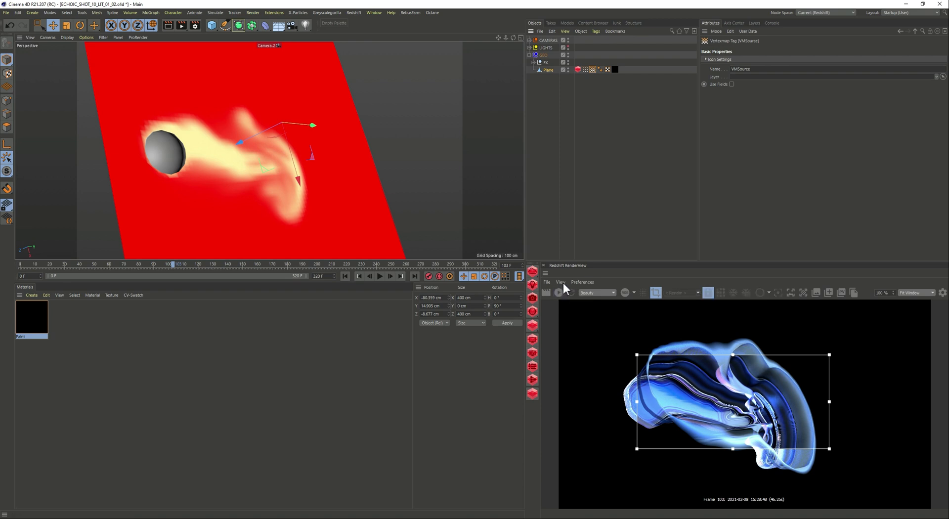